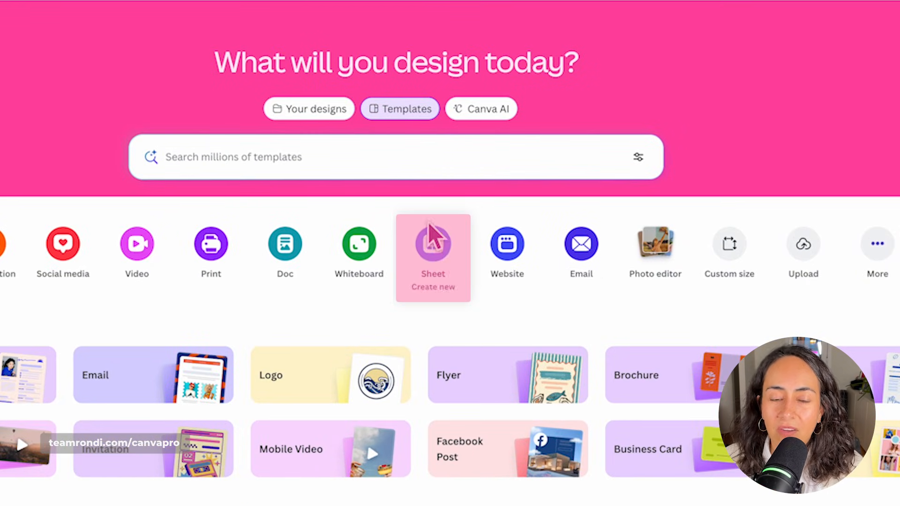
- Create a blank Canva Sheets design from the Sheet option on the home page
{"action": "left_click", "coordinate": [432, 257]}
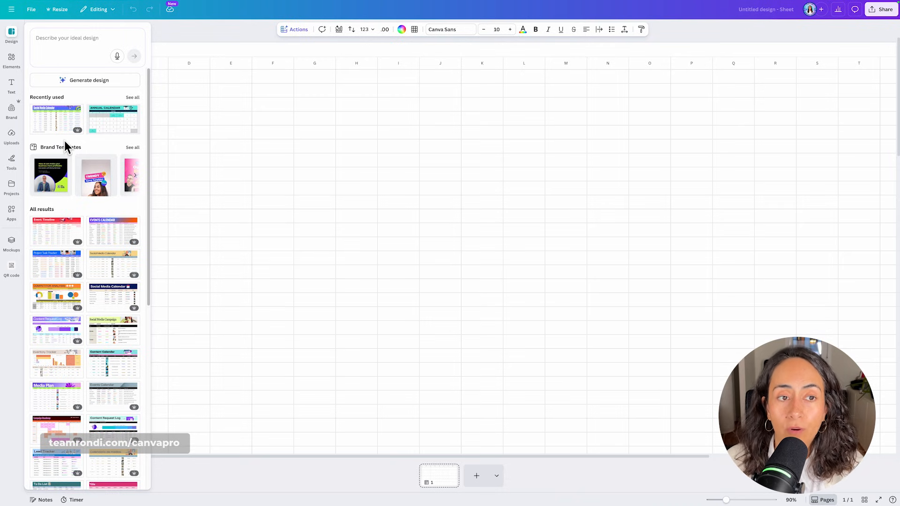
{"action": "mouse_move", "coordinate": [111, 158]}
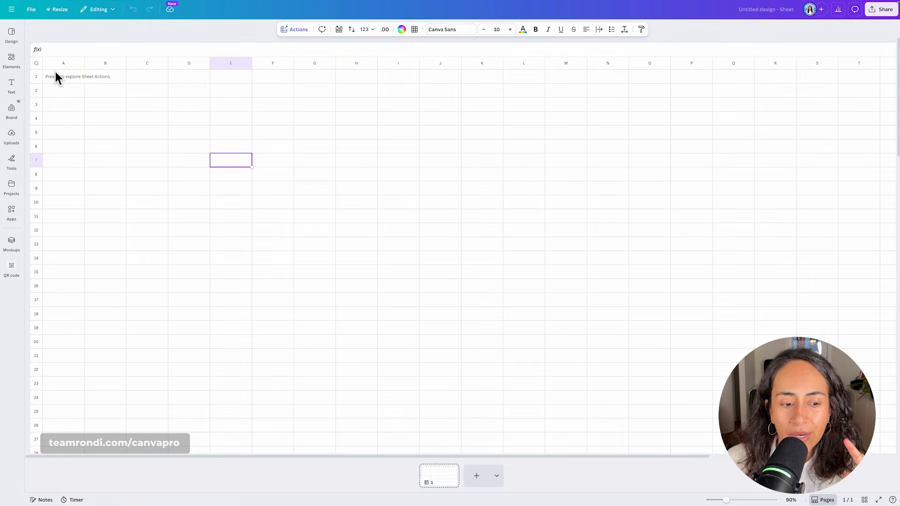
- Select the first row and fill it with black
{"action": "left_click", "coordinate": [36, 76]}
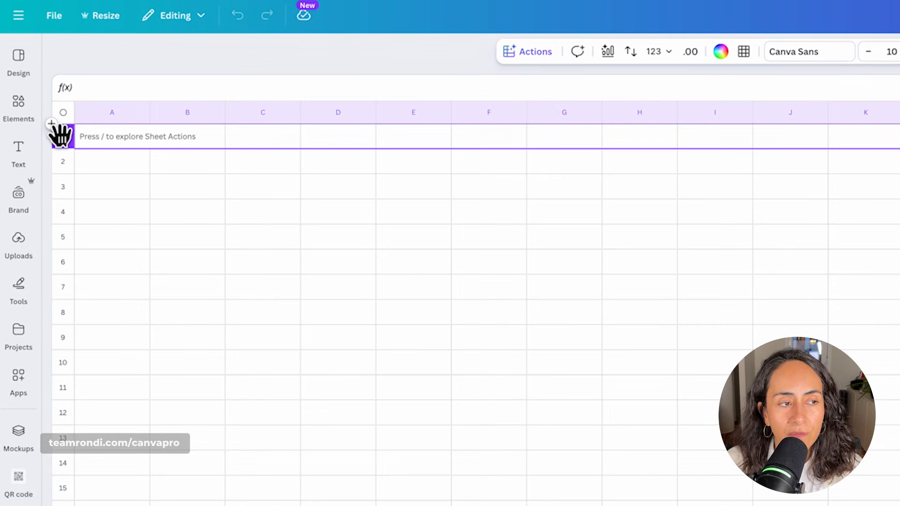
{"action": "right_click", "coordinate": [63, 136]}
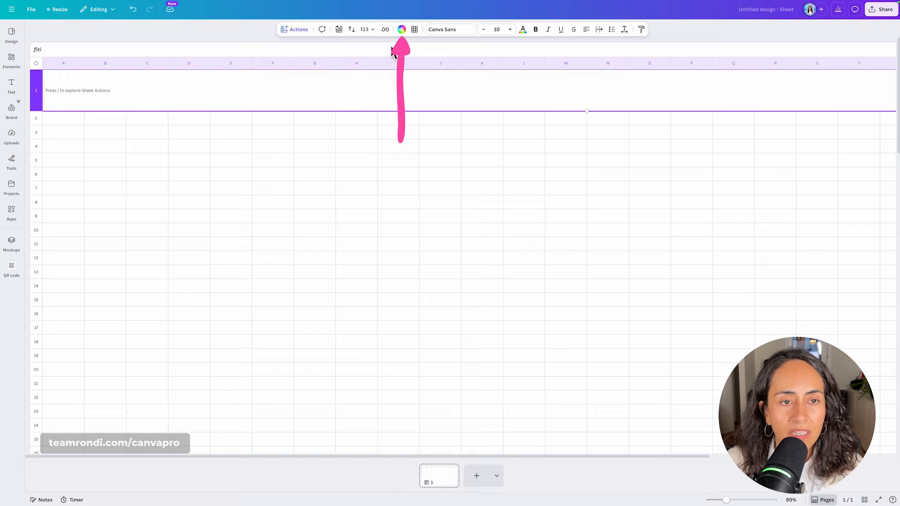
{"action": "left_click", "coordinate": [401, 29]}
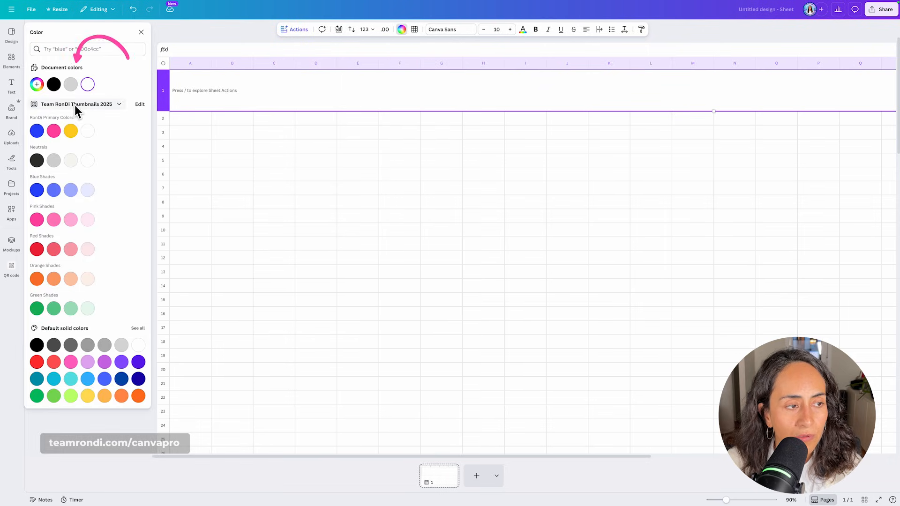
{"action": "left_click", "coordinate": [53, 85]}
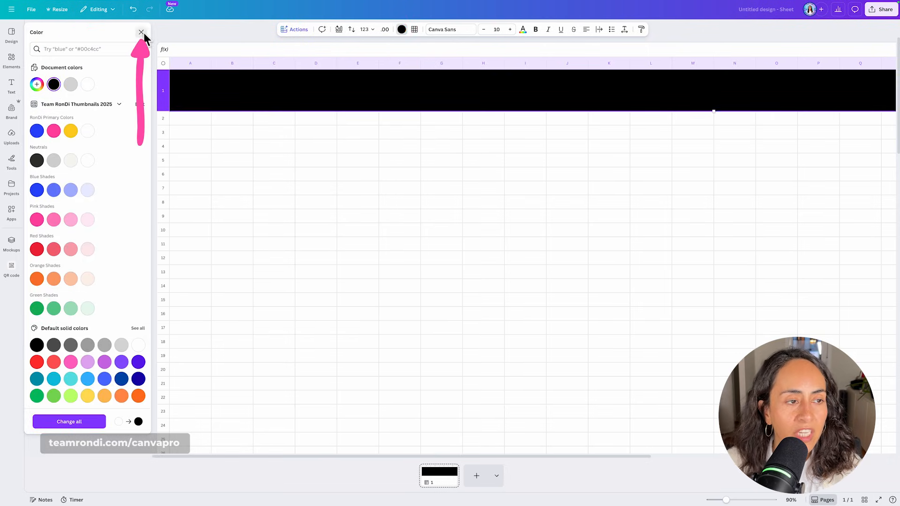
{"action": "left_click", "coordinate": [141, 32]}
{"action": "type", "text": "JANUARY"}
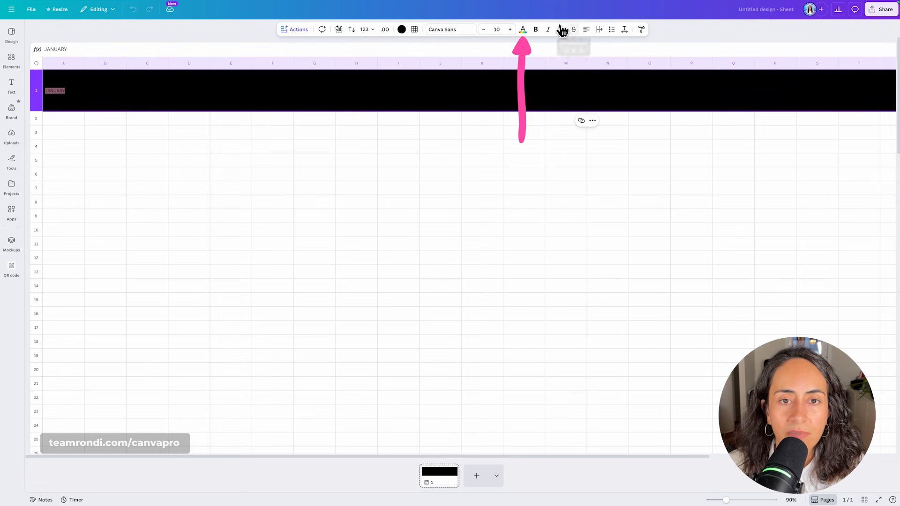
- Style the JANUARY header text lime green in Anton at a large size
{"action": "left_click", "coordinate": [522, 29]}
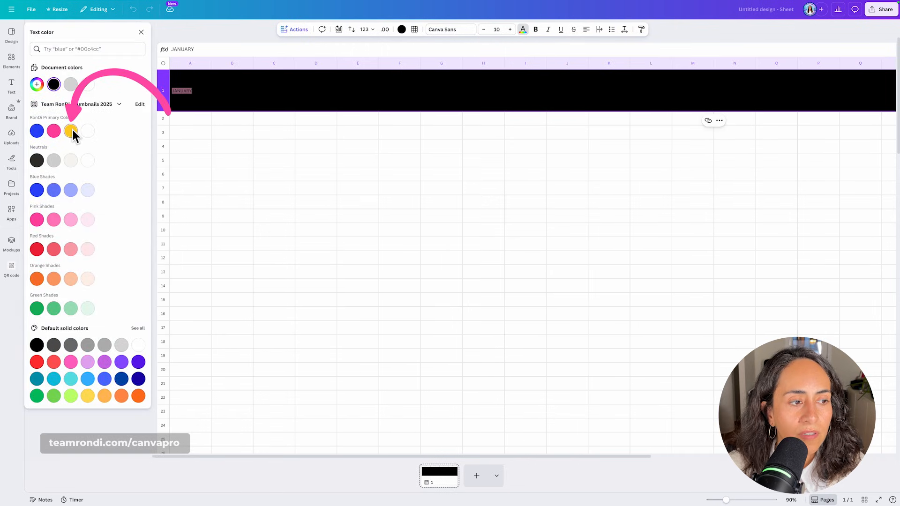
{"action": "left_click", "coordinate": [450, 29]}
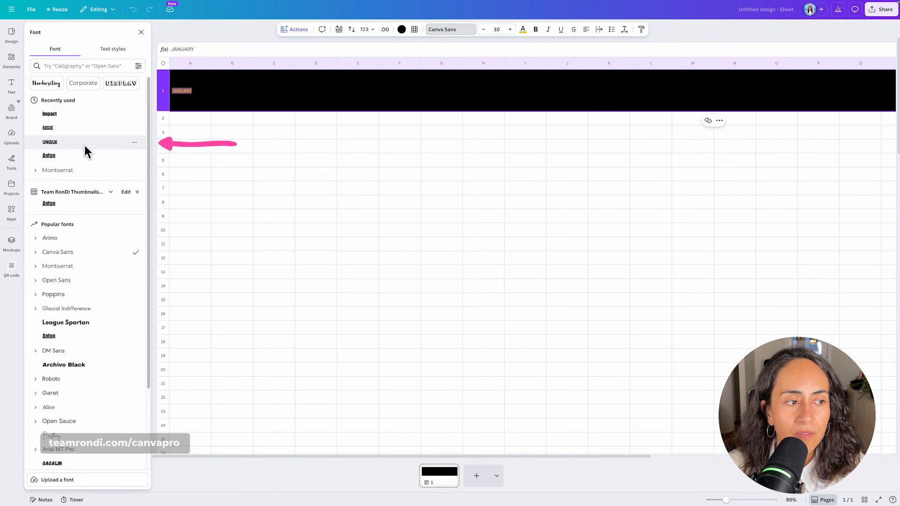
{"action": "left_click", "coordinate": [49, 142]}
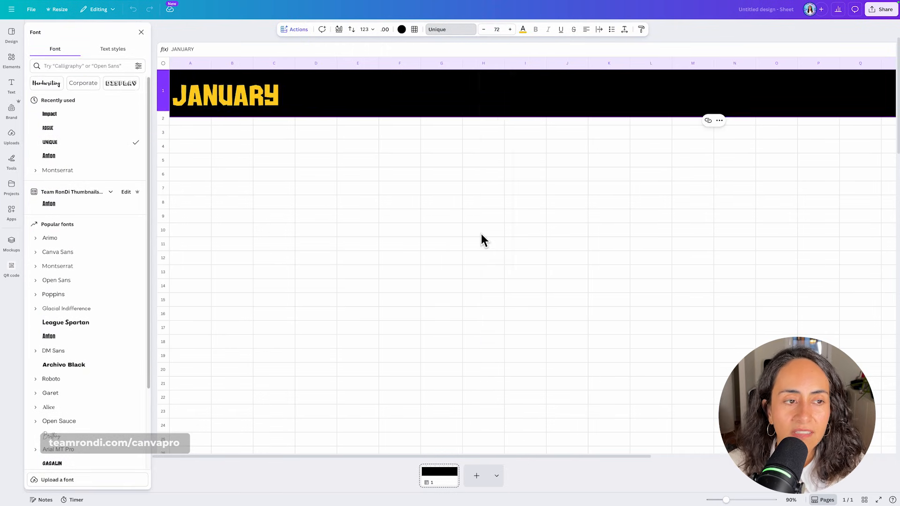
{"action": "left_click", "coordinate": [49, 204]}
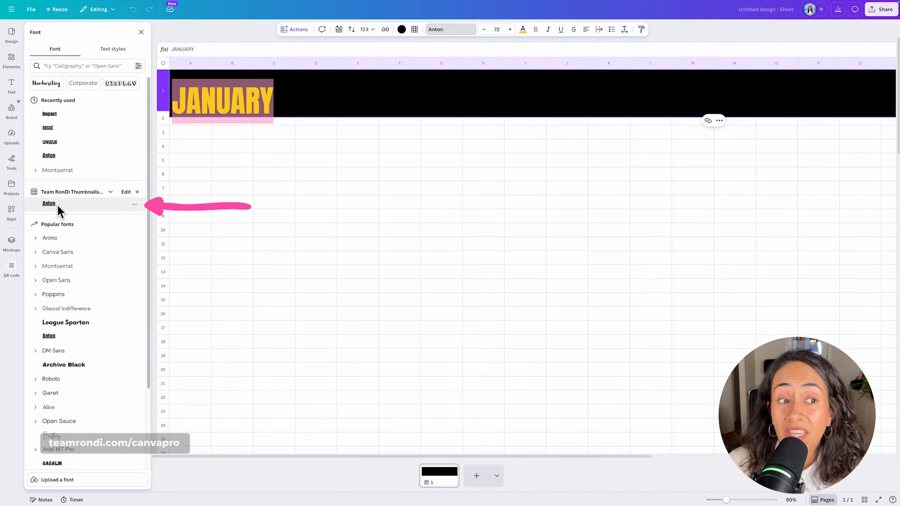
{"action": "left_click", "coordinate": [49, 204]}
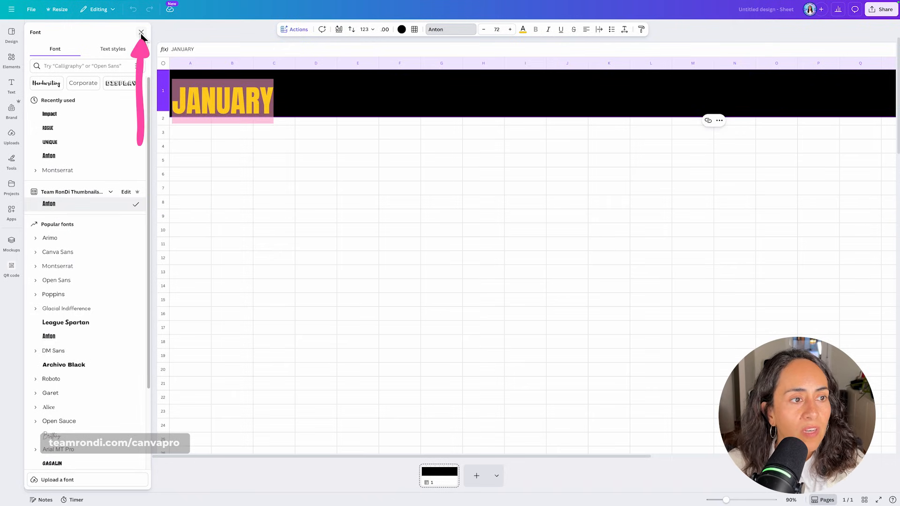
{"action": "left_click", "coordinate": [496, 29]}
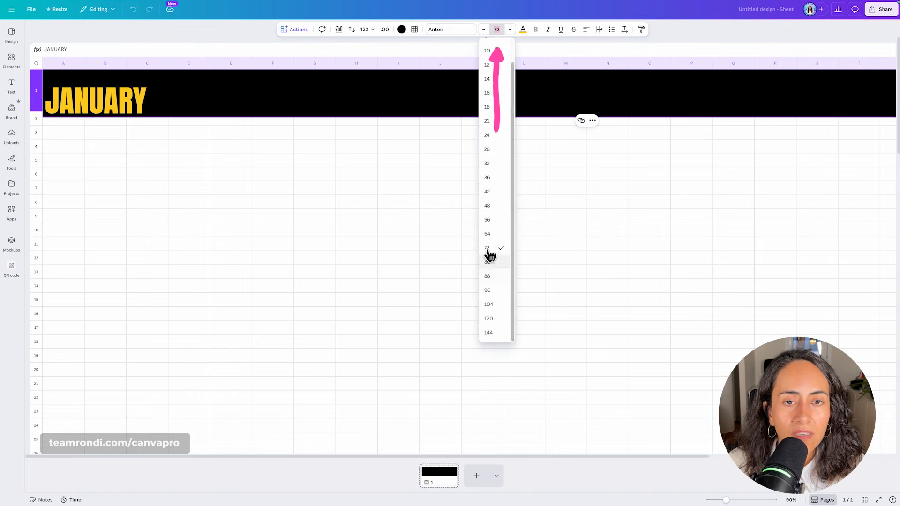
{"action": "left_click", "coordinate": [523, 29]}
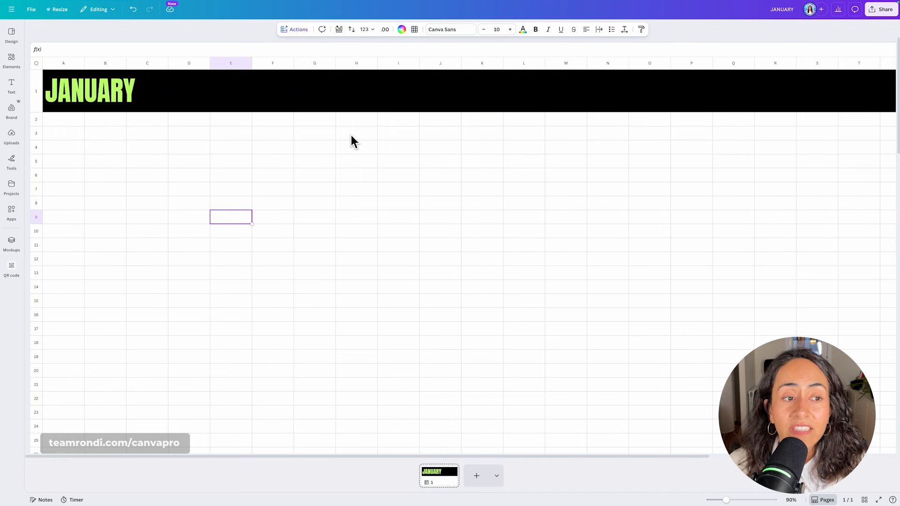
{"action": "mouse_move", "coordinate": [113, 98]}
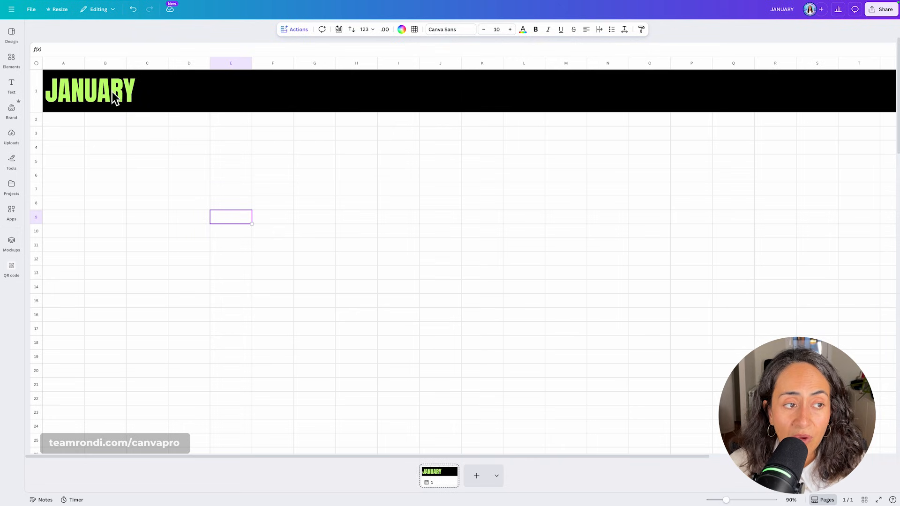
- Add a separate JANUARY text box in Anton and place it over the header row
{"action": "left_click", "coordinate": [11, 86]}
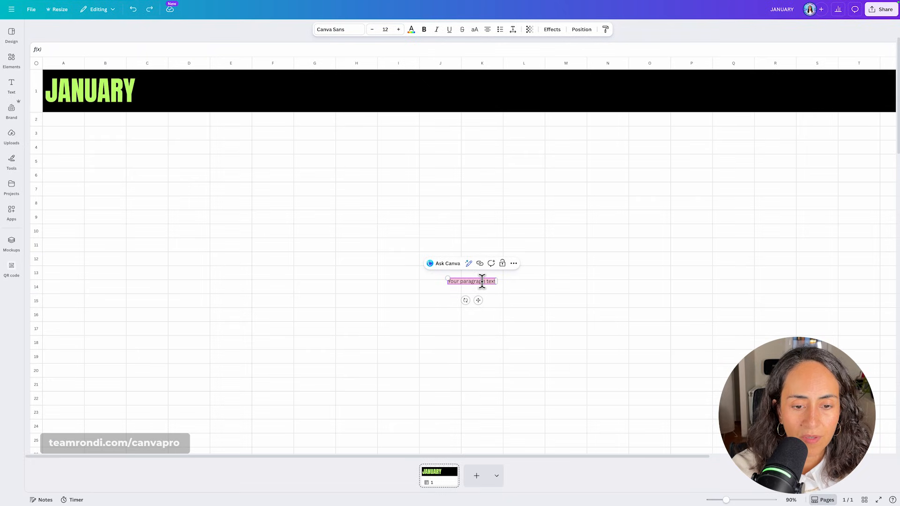
{"action": "type", "text": "JANUA"}
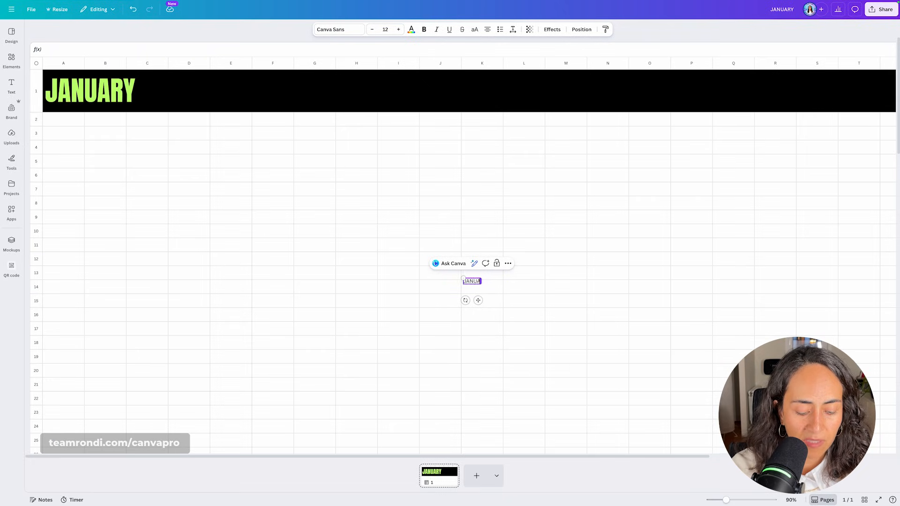
{"action": "left_click", "coordinate": [337, 29]}
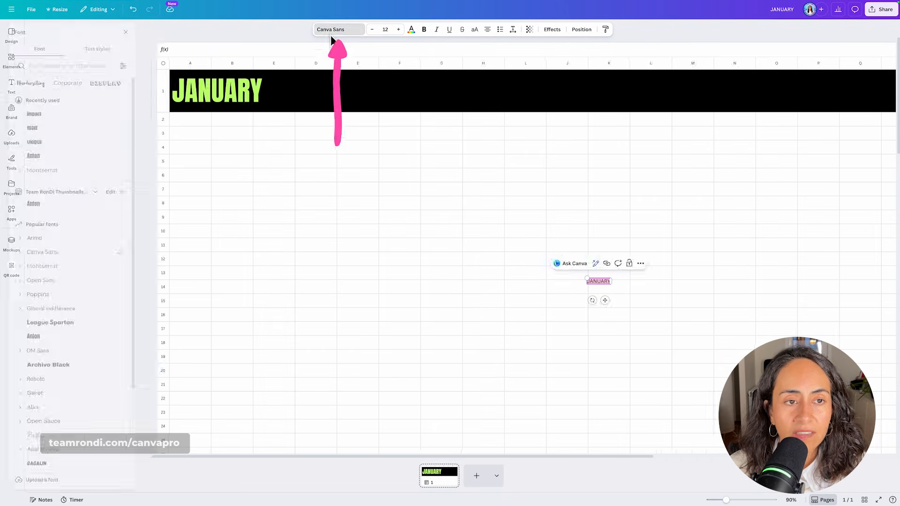
{"action": "left_click", "coordinate": [411, 29]}
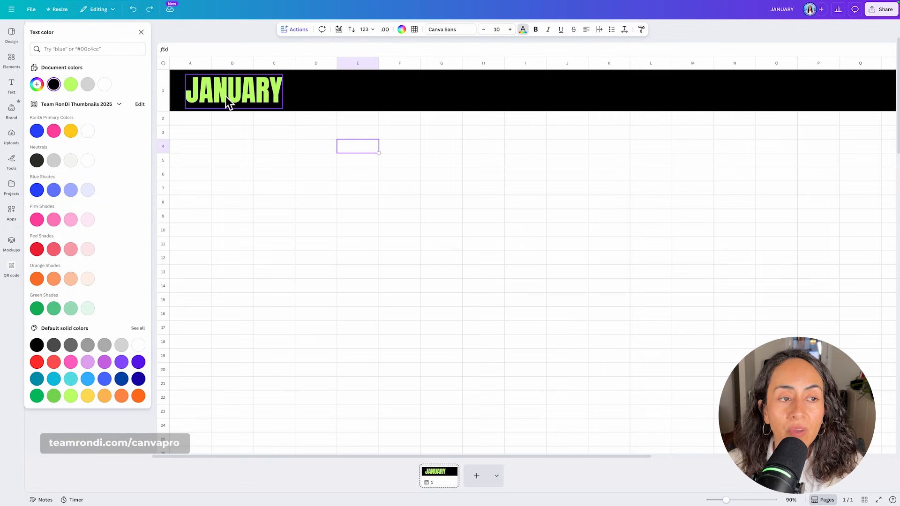
{"action": "left_click", "coordinate": [233, 92]}
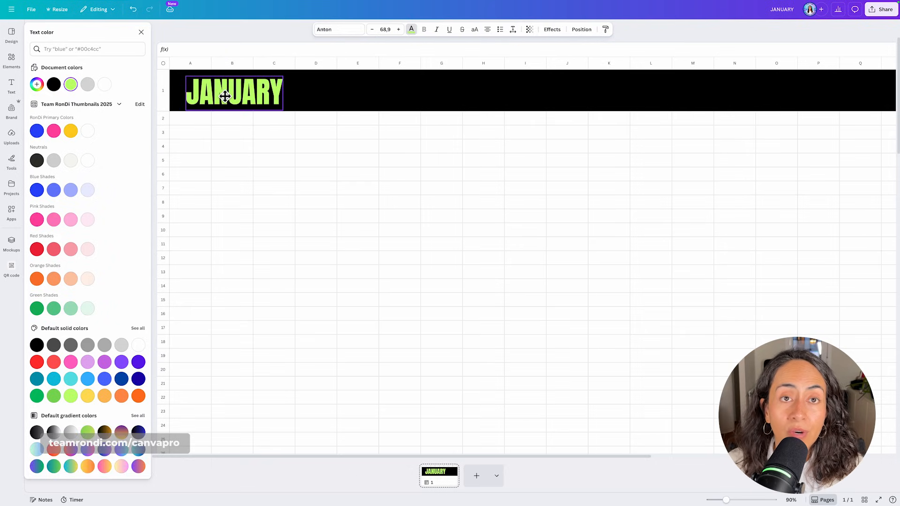
{"action": "left_click", "coordinate": [315, 230]}
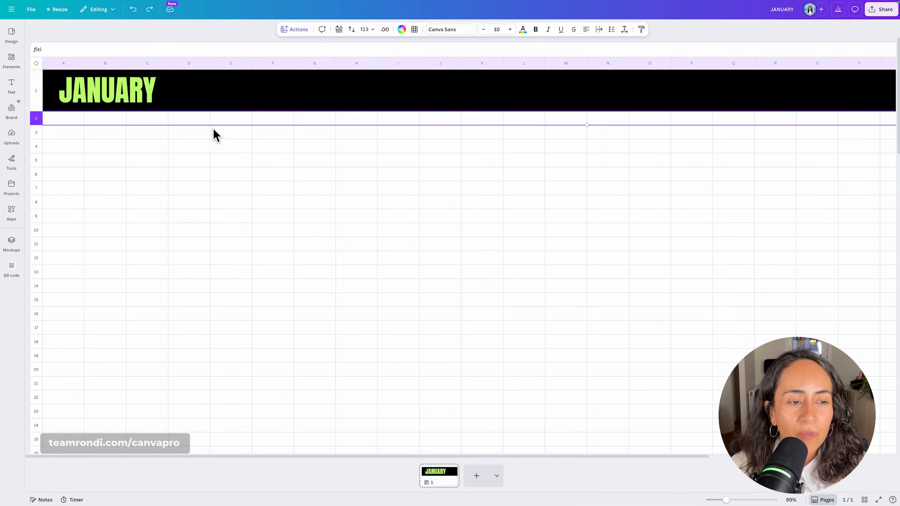
{"action": "mouse_move", "coordinate": [314, 141]}
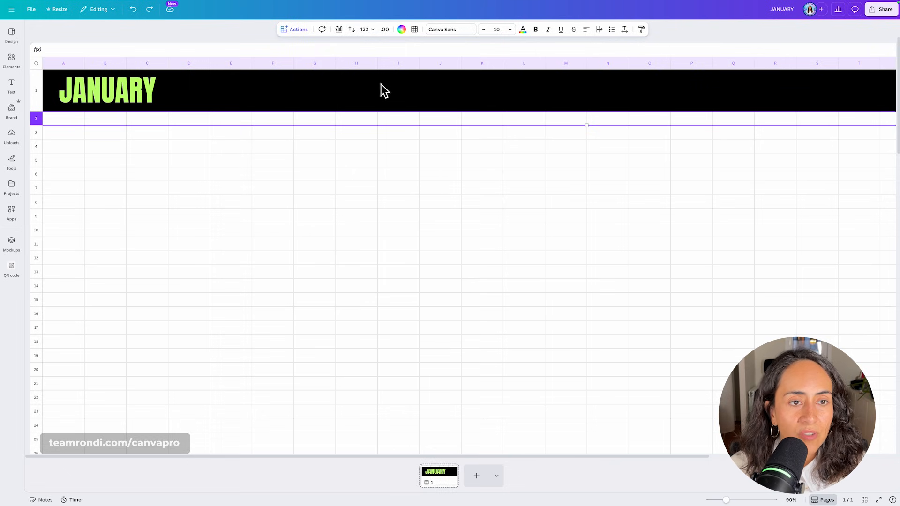
- Fill row 2 with the Lime document colour and select cell A2
{"action": "left_click", "coordinate": [401, 29]}
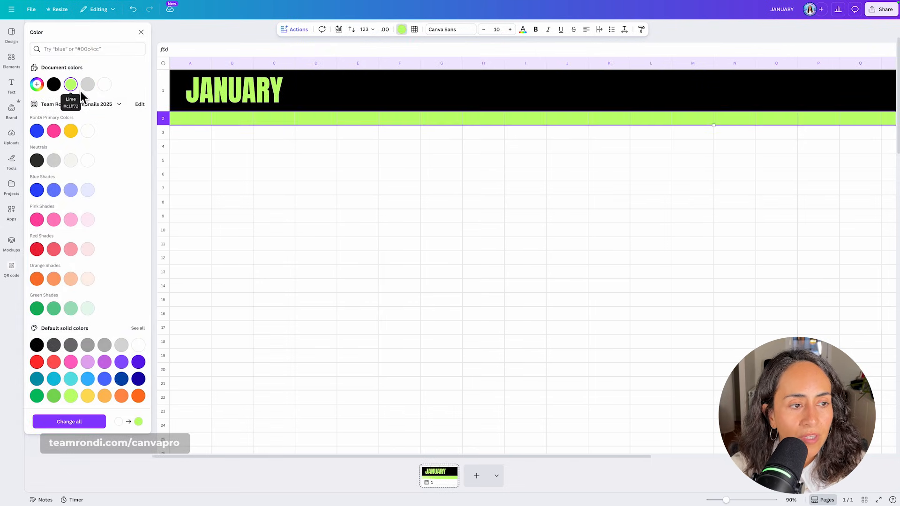
{"action": "left_click", "coordinate": [190, 118]}
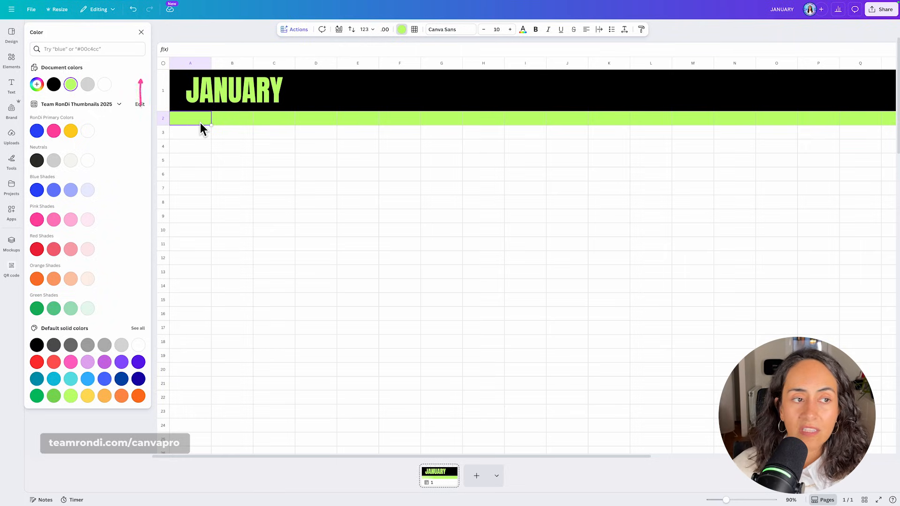
{"action": "left_click", "coordinate": [140, 31]}
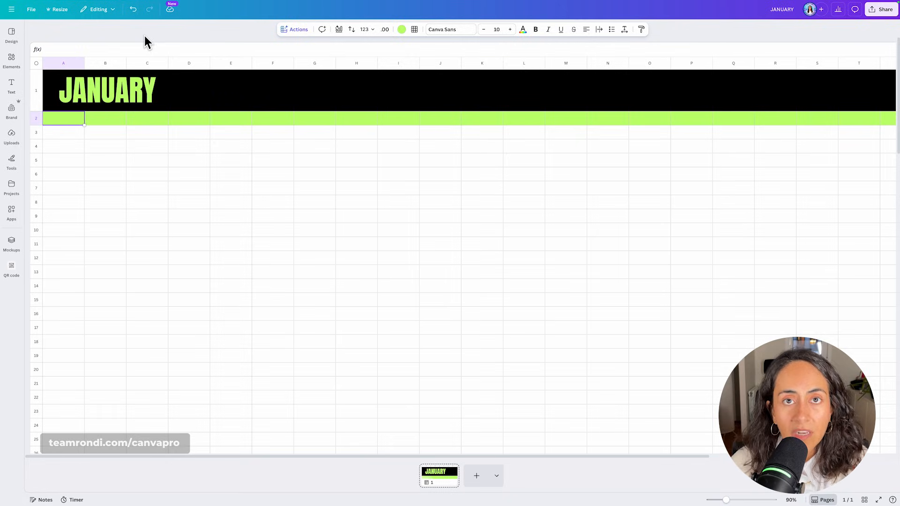
- Type the row 2 headings Publish date, Creator, Title and Status
{"action": "type", "text": "Publish date"}
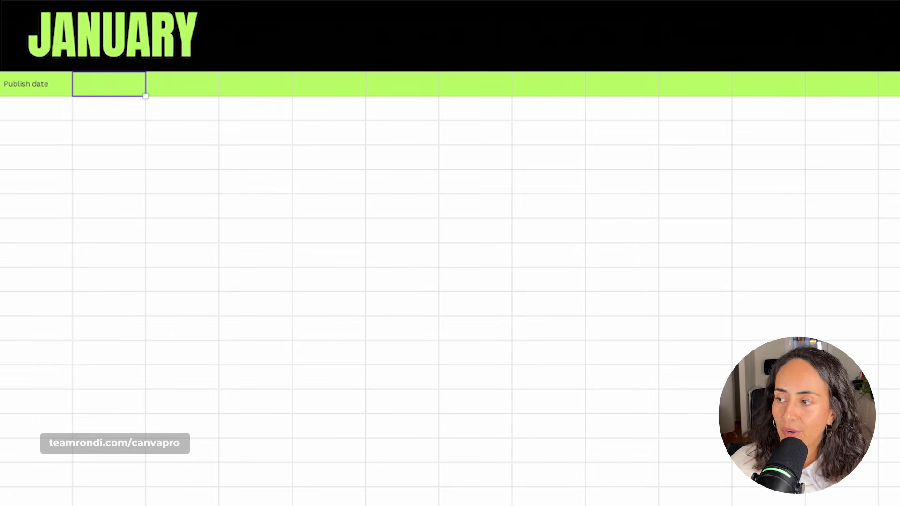
{"action": "type", "text": "Creator"}
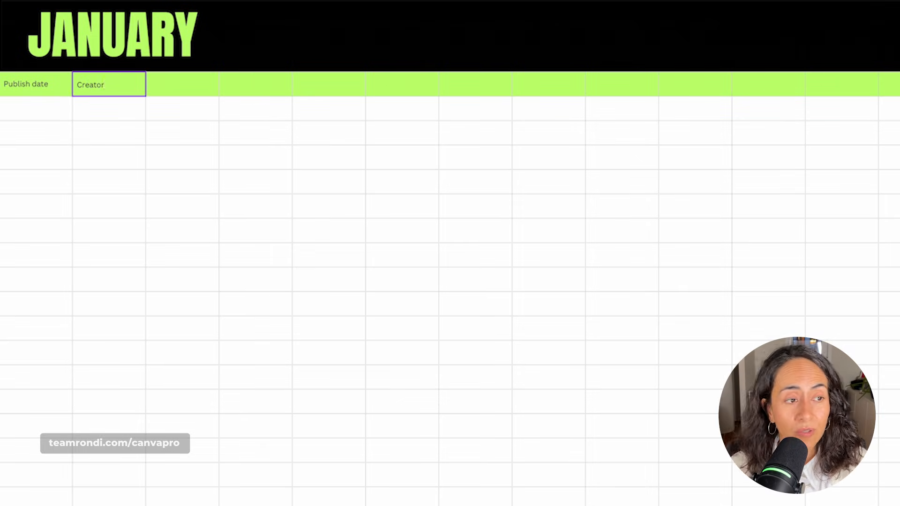
{"action": "left_click", "coordinate": [182, 84]}
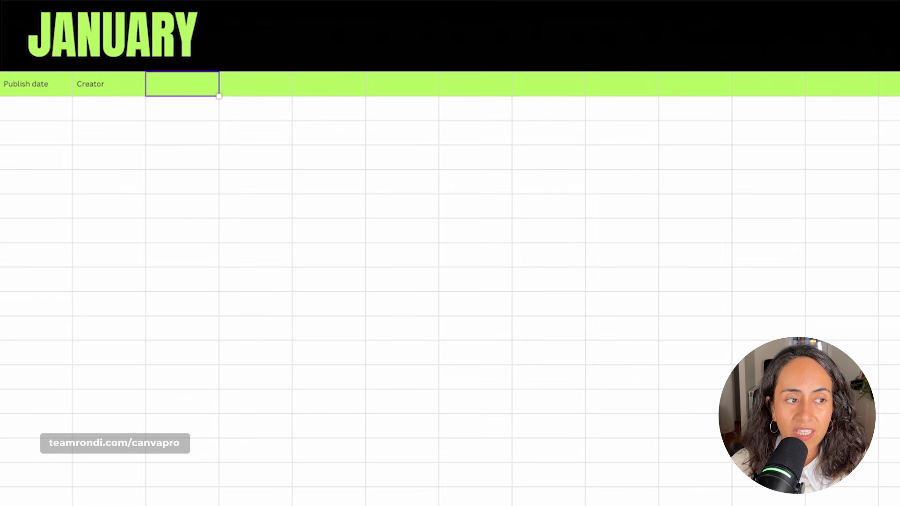
{"action": "type", "text": "Title"}
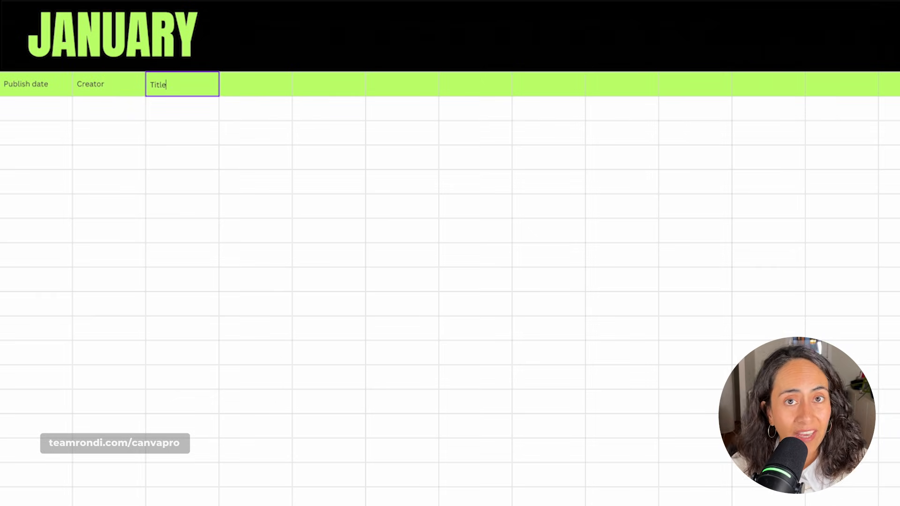
{"action": "type", "text": "Staty"}
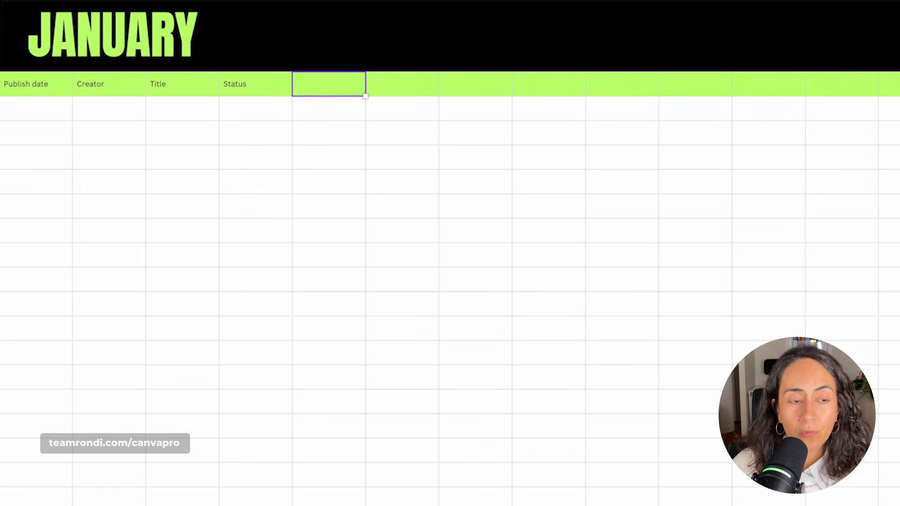
- Add the remaining headings Video Editor, Dropbox and Visual
{"action": "type", "text": "Vid"}
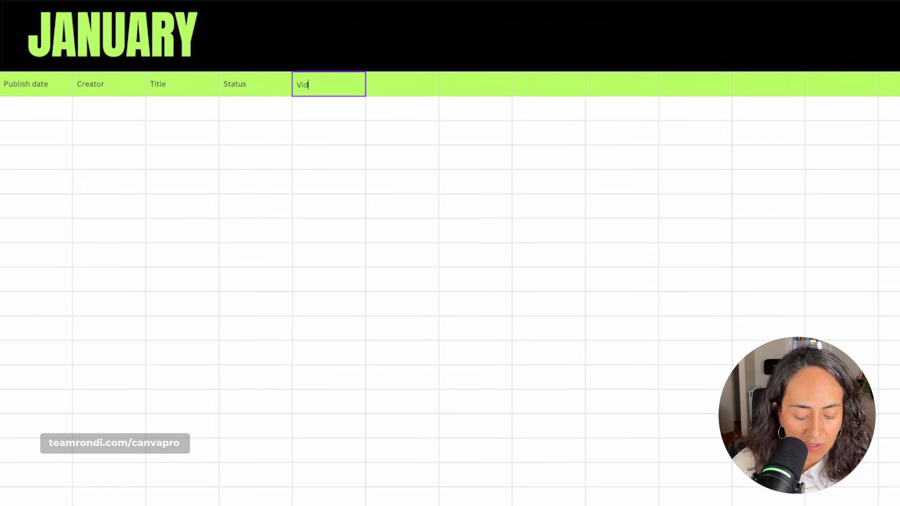
{"action": "type", "text": "e"}
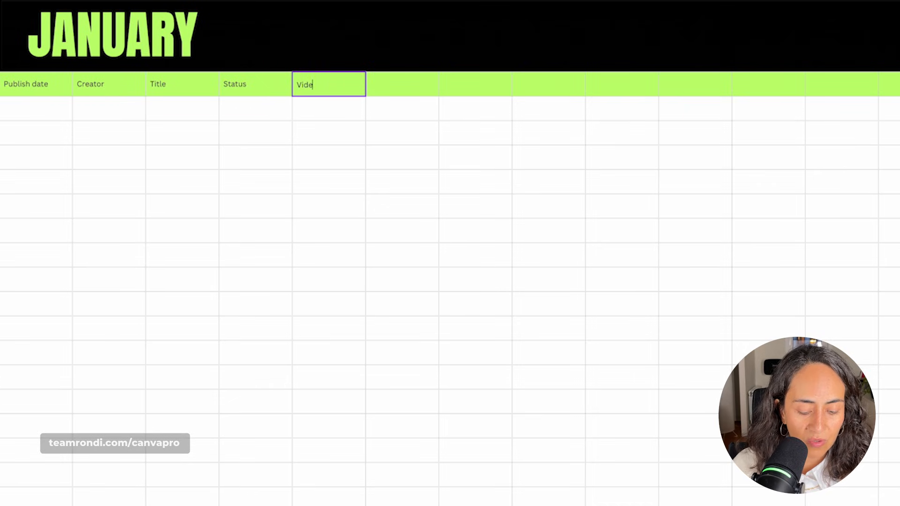
{"action": "type", "text": "o Editor"}
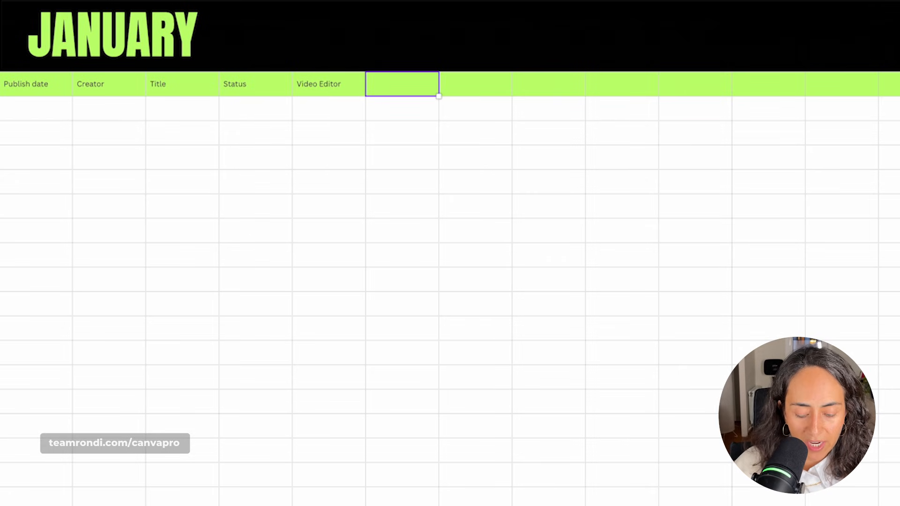
{"action": "type", "text": "Dropbox"}
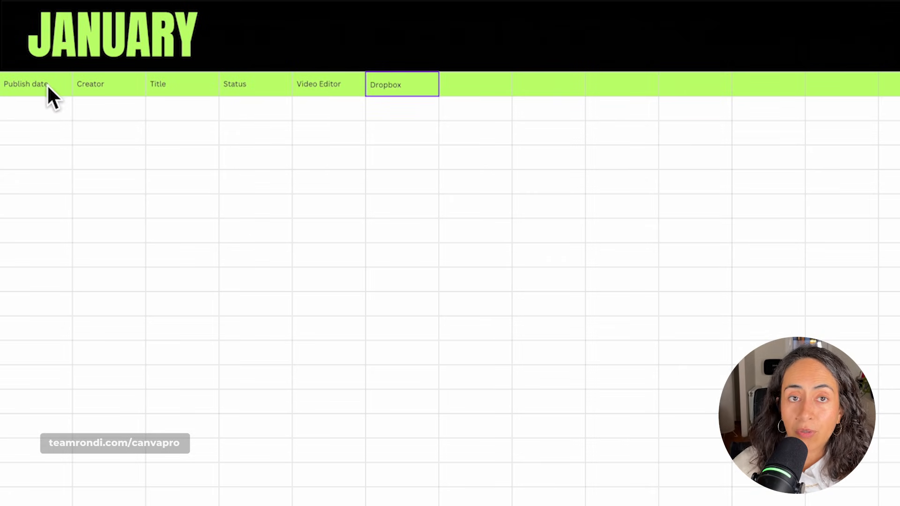
{"action": "left_click", "coordinate": [474, 84]}
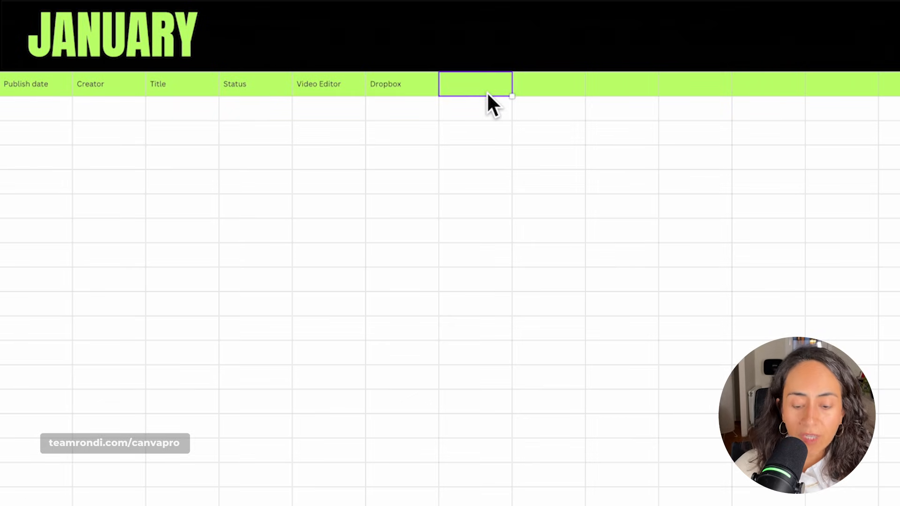
{"action": "type", "text": "Visual"}
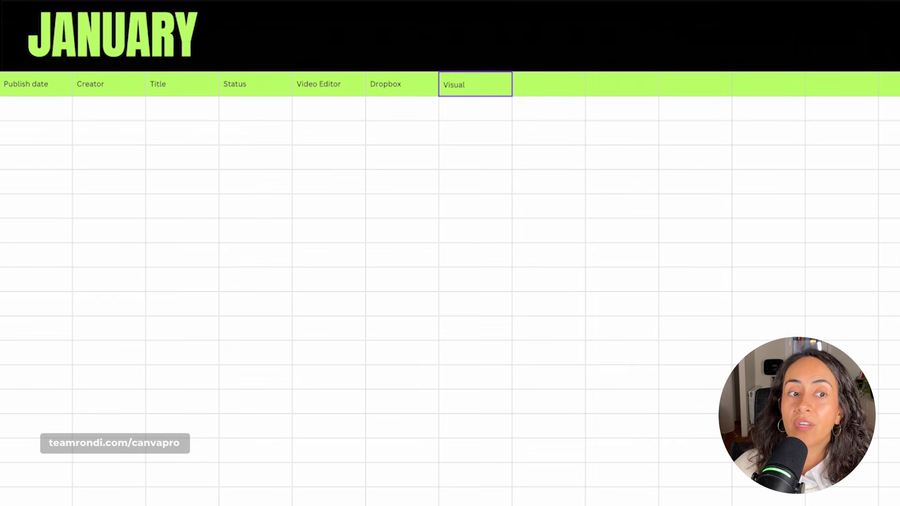
{"action": "left_click", "coordinate": [475, 132]}
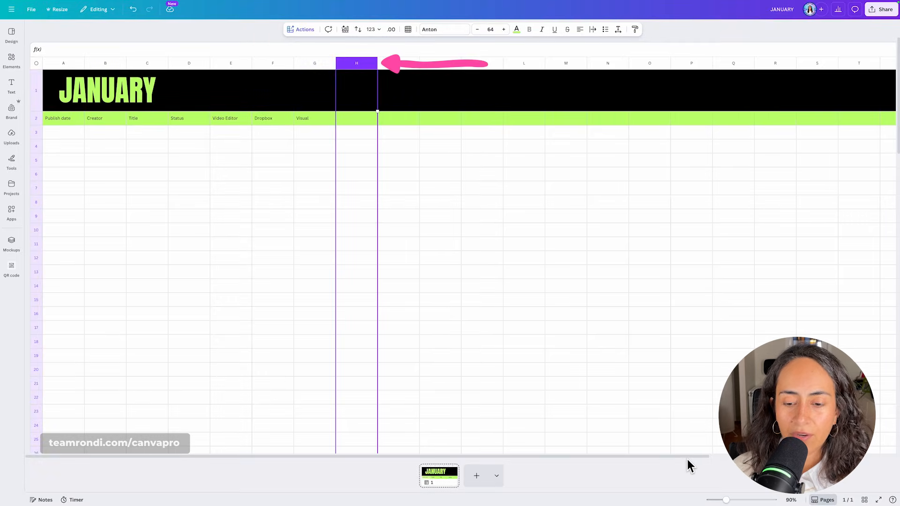
{"action": "mouse_move", "coordinate": [551, 459]}
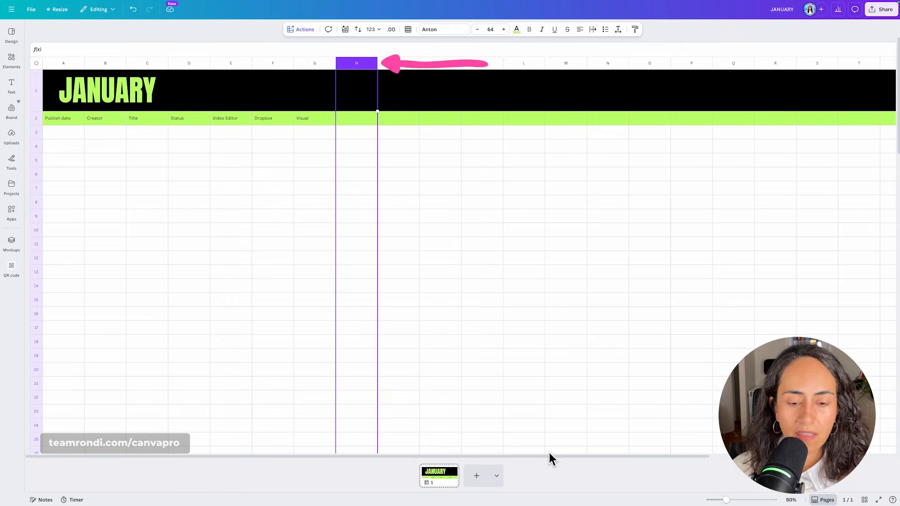
- Delete the 19 unused columns H through Z
{"action": "scroll", "scroll_direction": "right", "scroll_amount": 3}
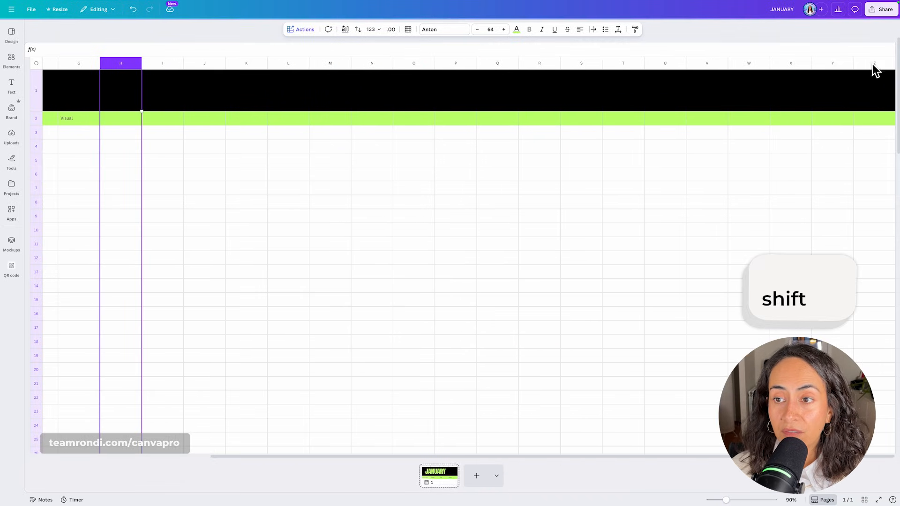
{"action": "left_click", "coordinate": [873, 63]}
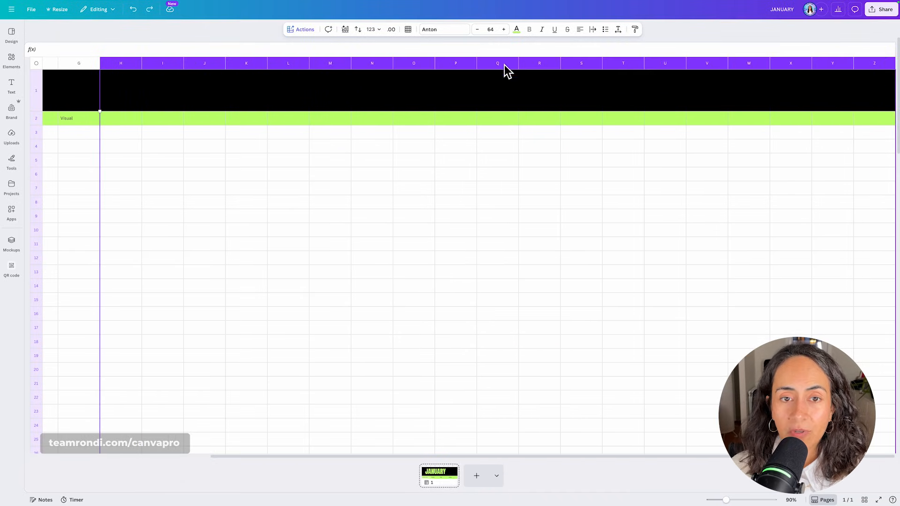
{"action": "right_click", "coordinate": [506, 70]}
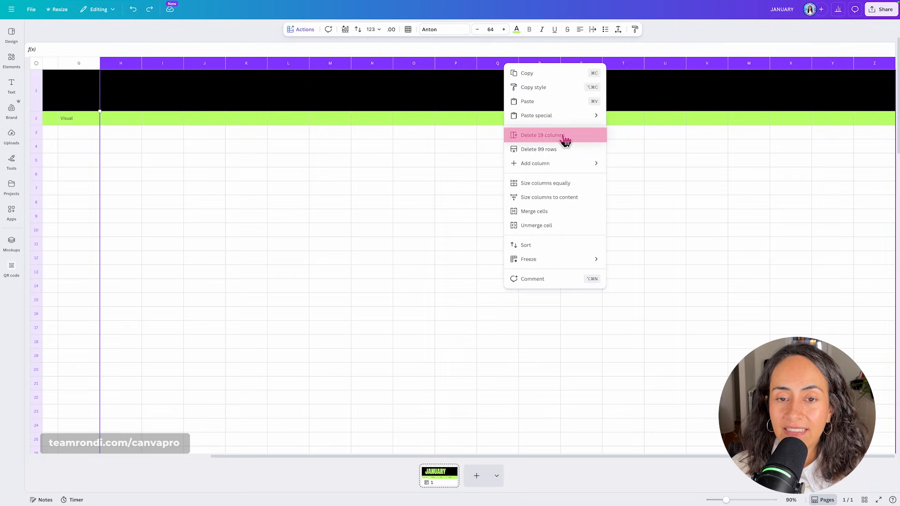
{"action": "left_click", "coordinate": [542, 135]}
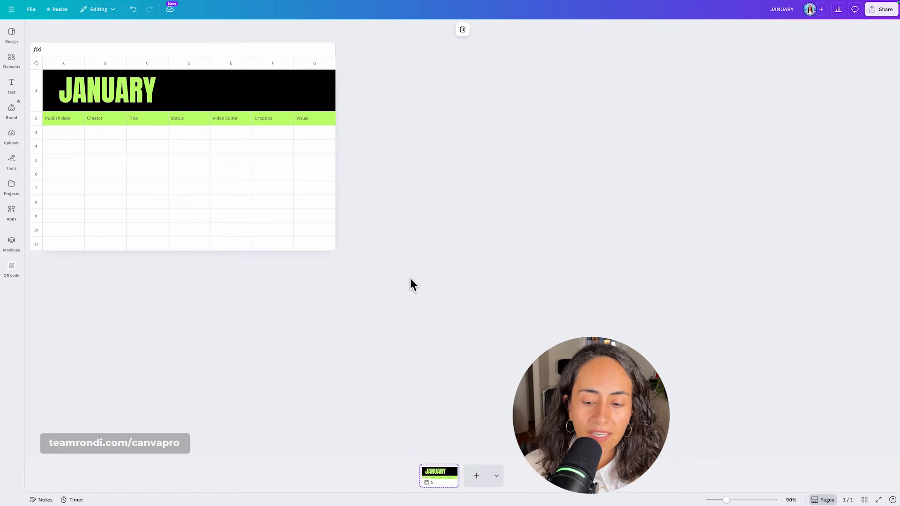
- Zoom the sheet view in to about 150%
{"action": "left_click_drag", "start_coordinate": [725, 500], "coordinate": [740, 500]}
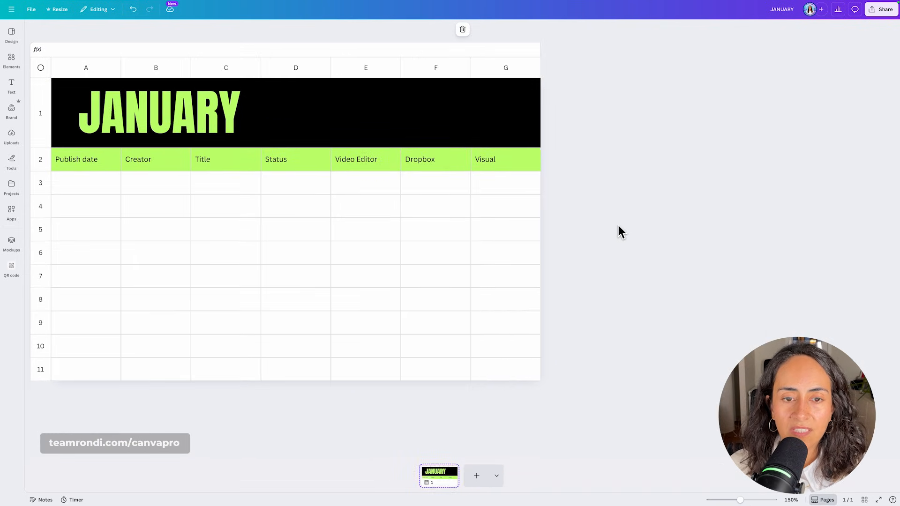
{"action": "left_click", "coordinate": [85, 182]}
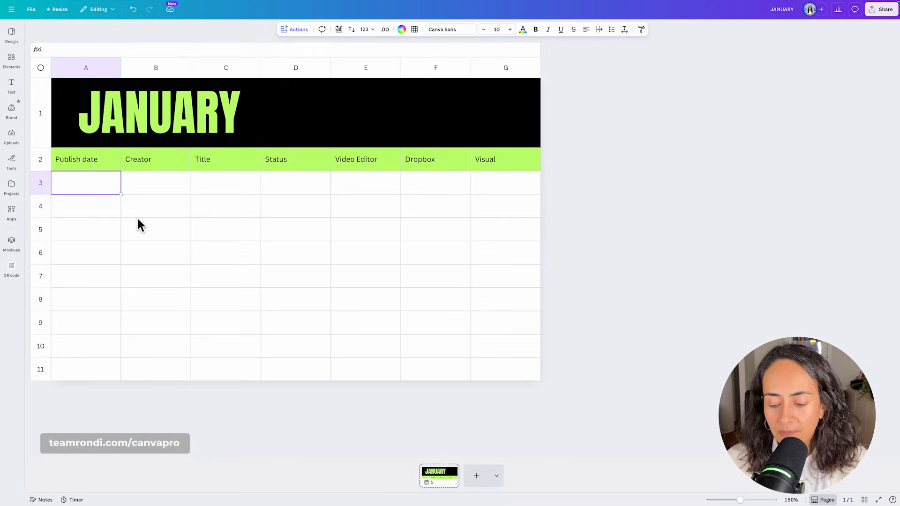
{"action": "type", "text": "12"}
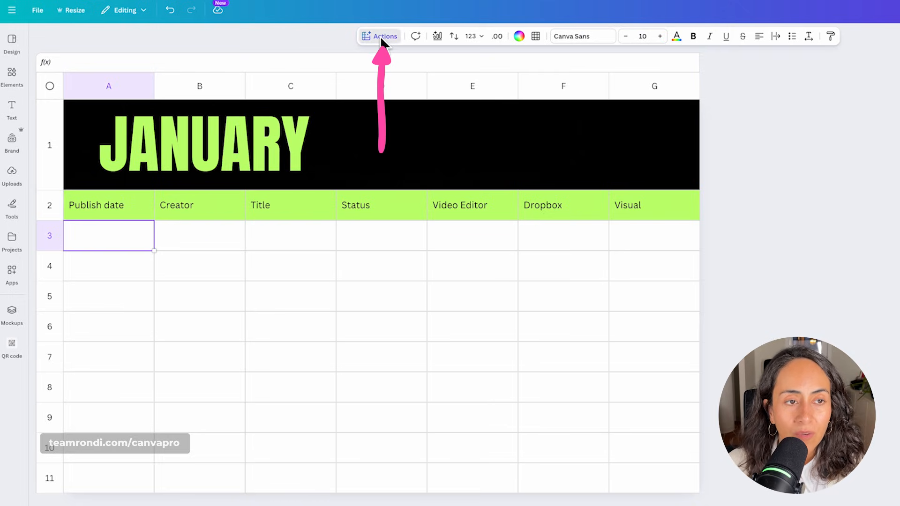
- Turn cell A3 into a date field set to Feb 3, 2026
{"action": "left_click", "coordinate": [380, 36]}
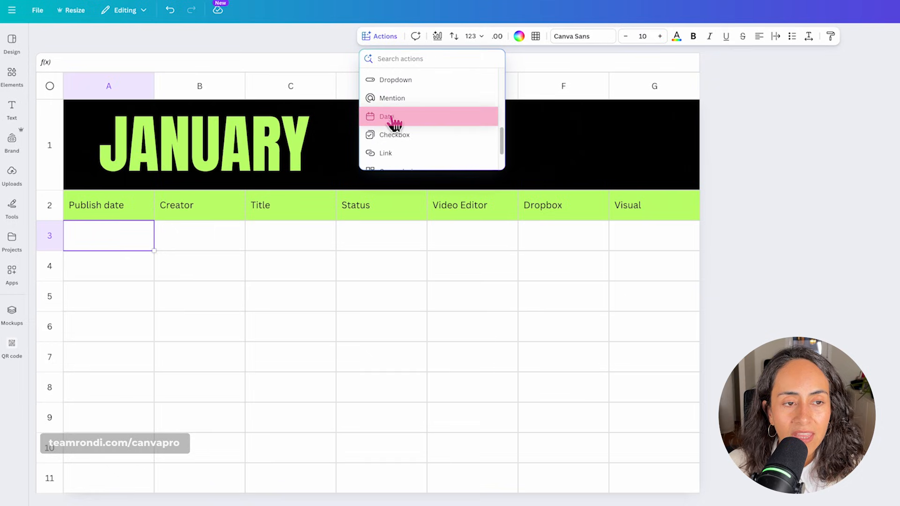
{"action": "left_click", "coordinate": [387, 116]}
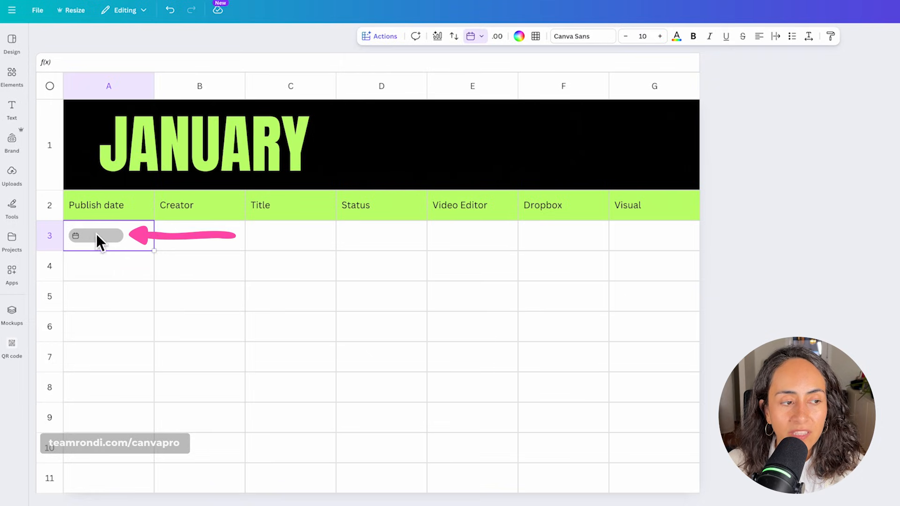
{"action": "left_click", "coordinate": [94, 236]}
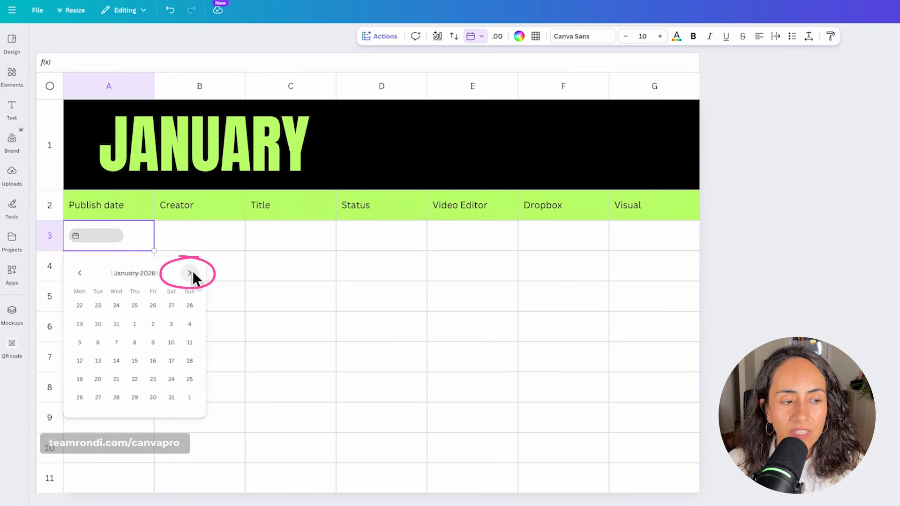
{"action": "left_click", "coordinate": [189, 272]}
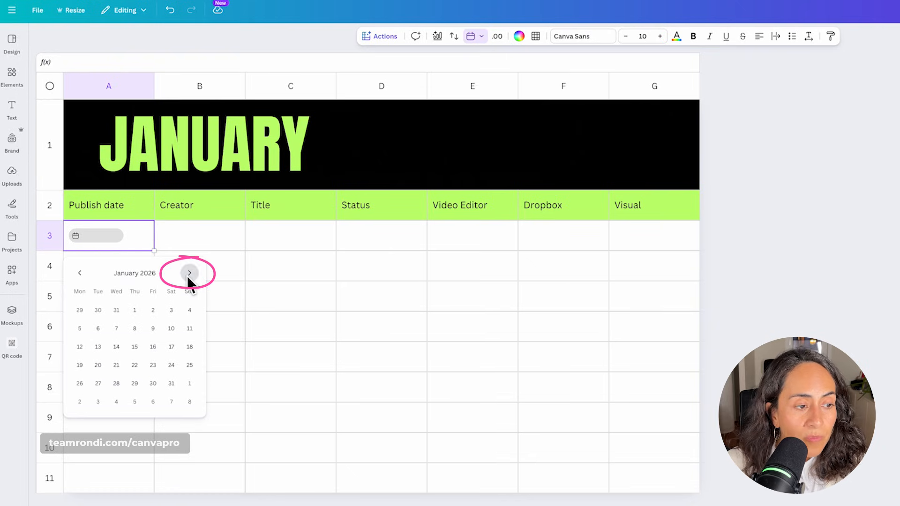
{"action": "left_click", "coordinate": [189, 273]}
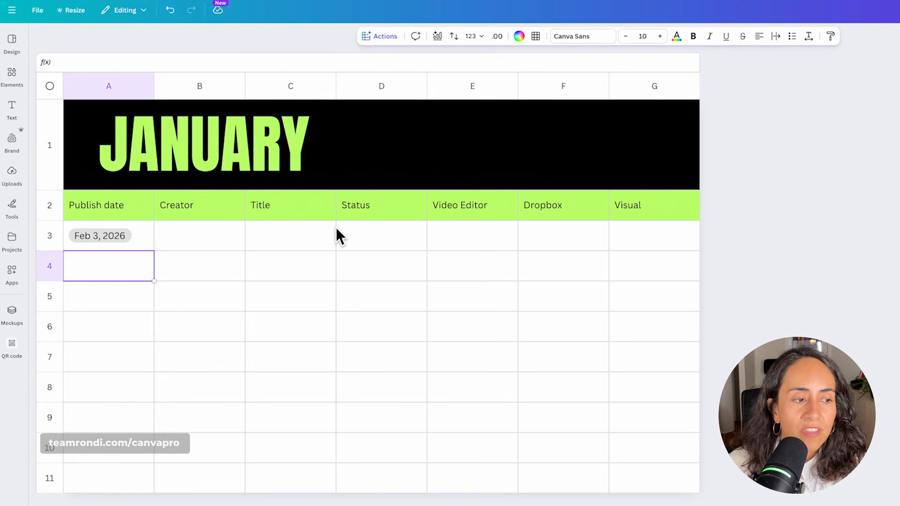
- Set cell A4 to Feb 10, 2026 and copy that date chip for row 5
{"action": "left_click", "coordinate": [378, 36]}
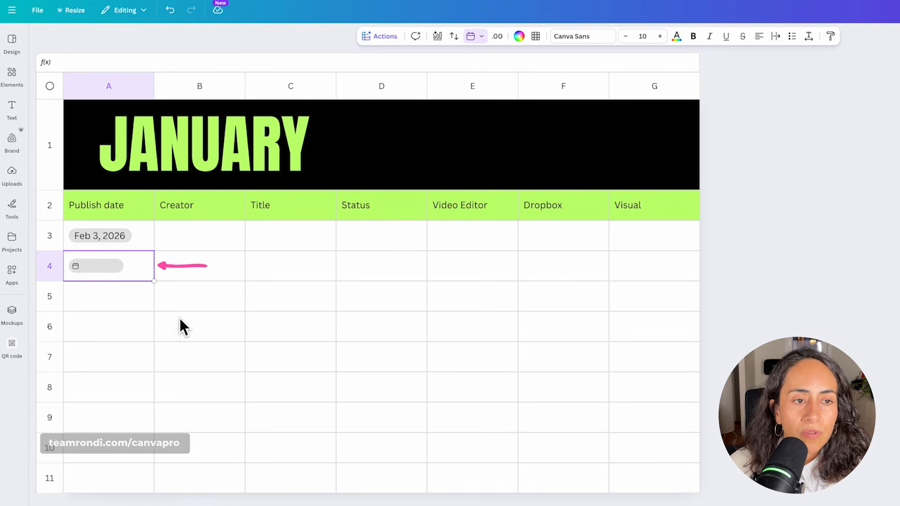
{"action": "left_click", "coordinate": [95, 266]}
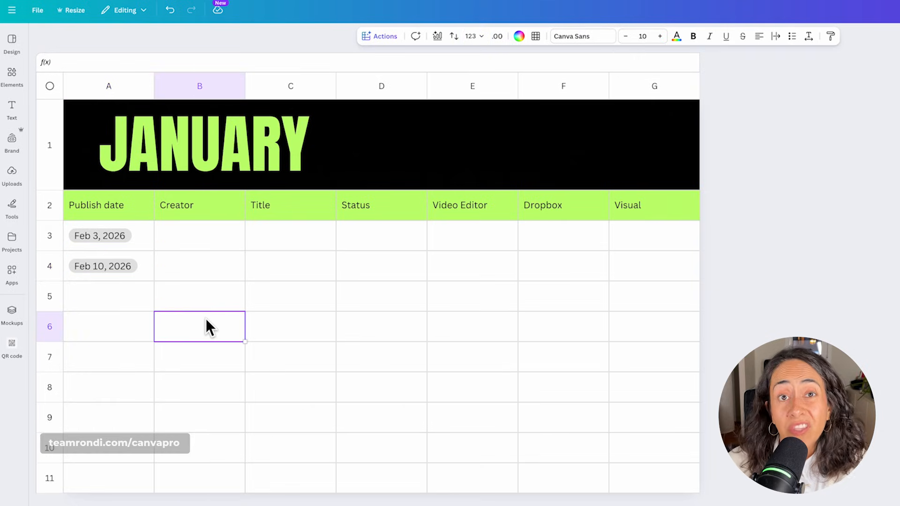
{"action": "left_click", "coordinate": [102, 265]}
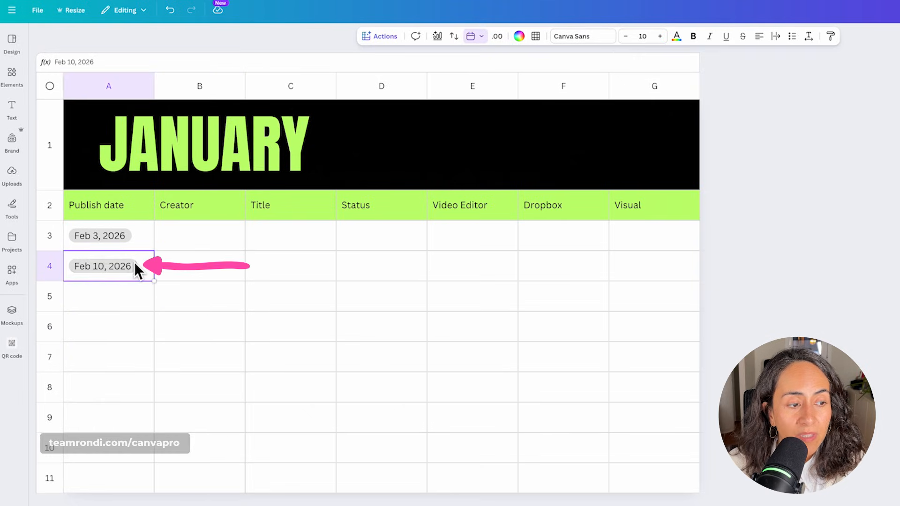
{"action": "key", "text": "ctrl+c"}
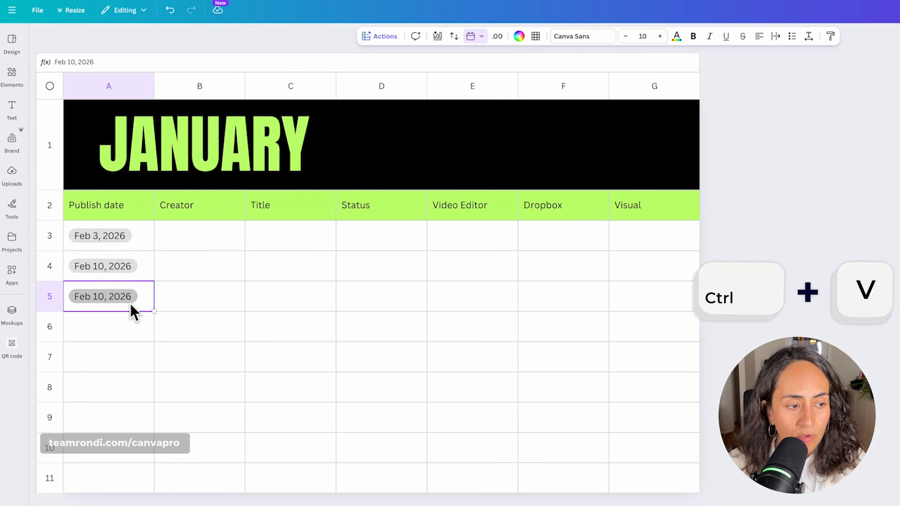
{"action": "left_click", "coordinate": [102, 296]}
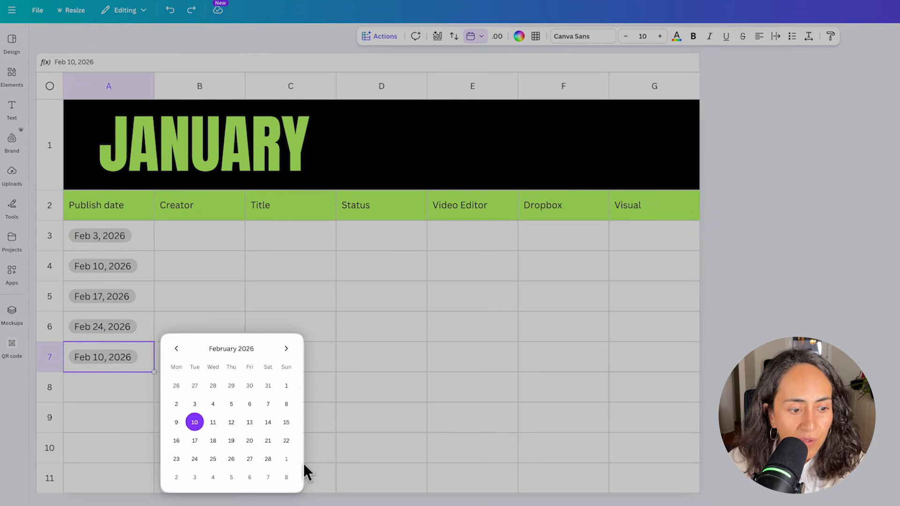
{"action": "mouse_move", "coordinate": [200, 370]}
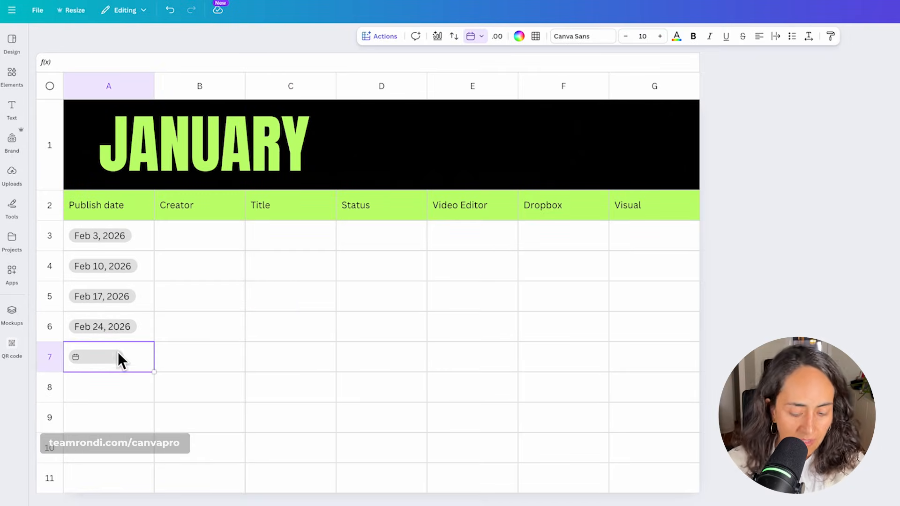
- Retype the JANUARY heading as 'feb' and make it all capitals: FEBRUARY
{"action": "left_click", "coordinate": [203, 145]}
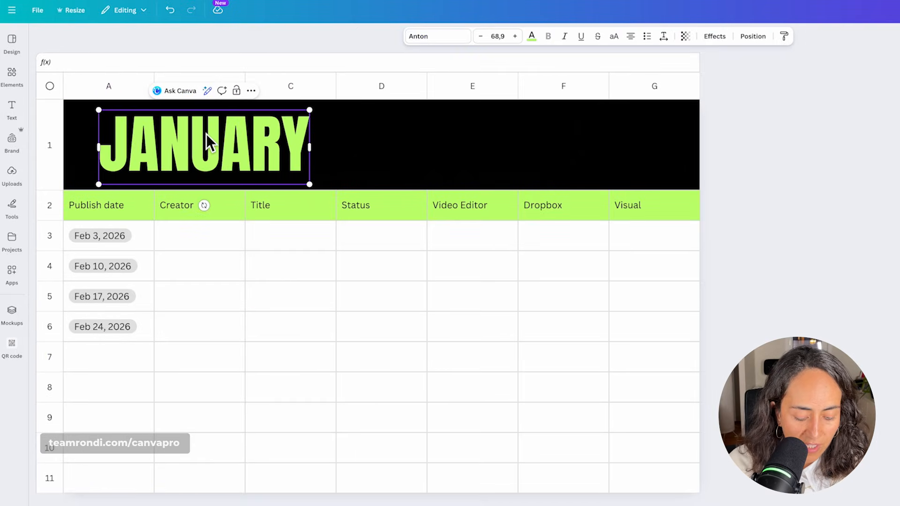
{"action": "type", "text": "february"}
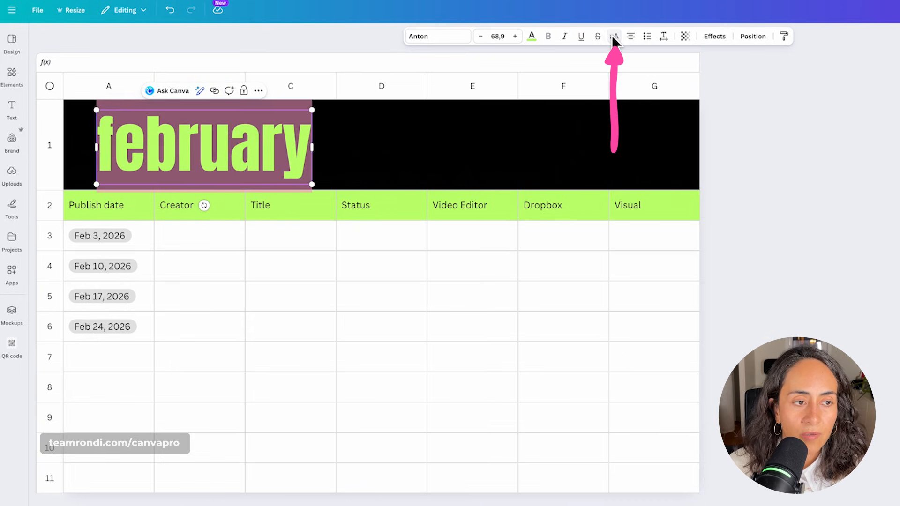
{"action": "left_click", "coordinate": [199, 235]}
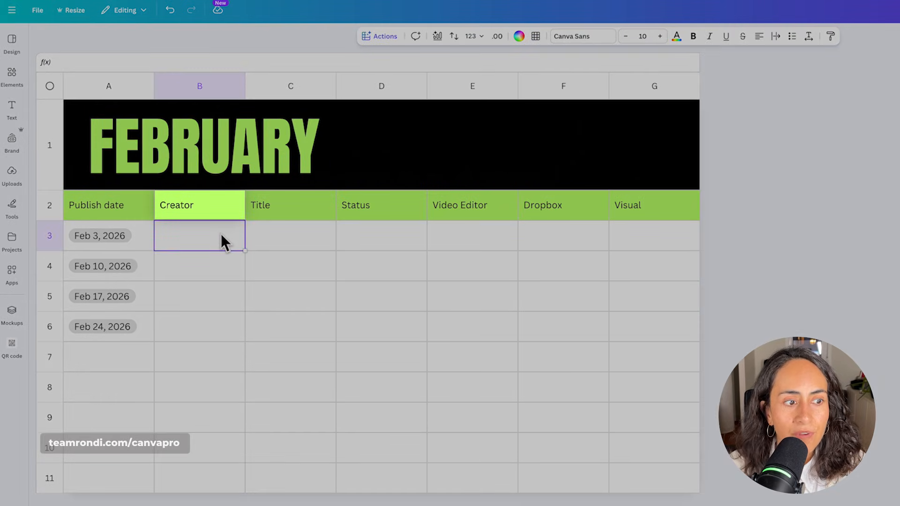
- Insert team member mentions in the Creator cells, alternating Ronny Hermosa and Diana Muñoz
{"action": "left_click", "coordinate": [379, 36]}
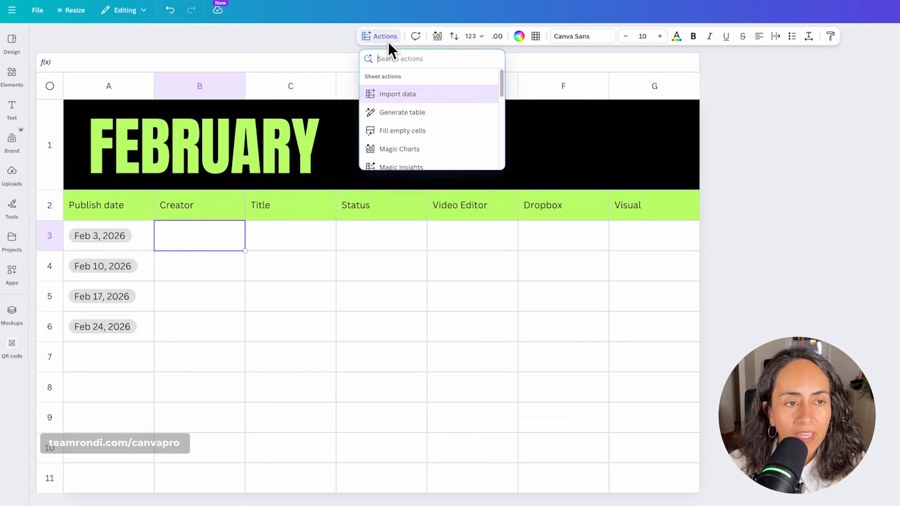
{"action": "scroll", "scroll_direction": "down", "scroll_amount": 3}
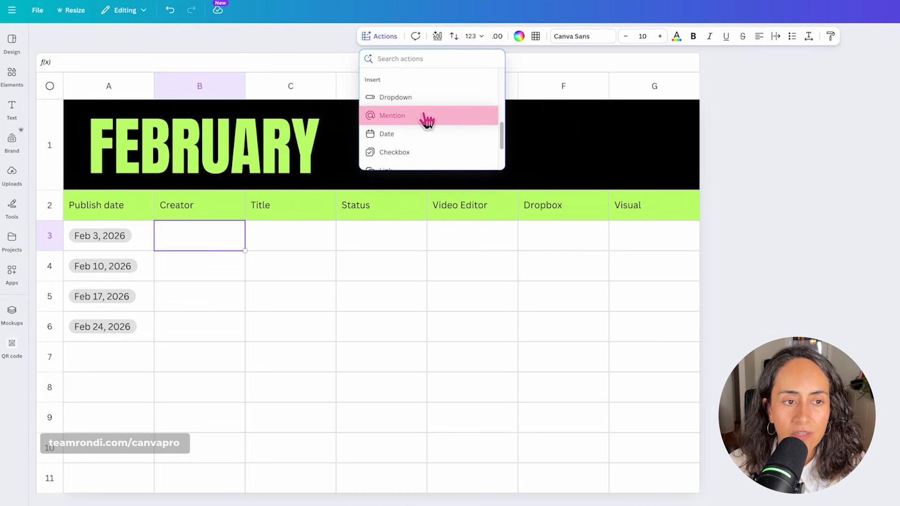
{"action": "left_click", "coordinate": [392, 115]}
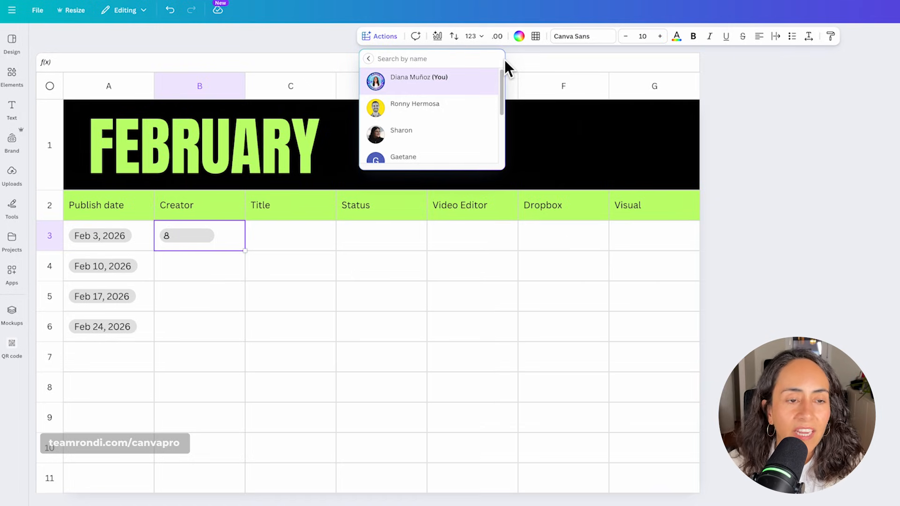
{"action": "left_click", "coordinate": [414, 104]}
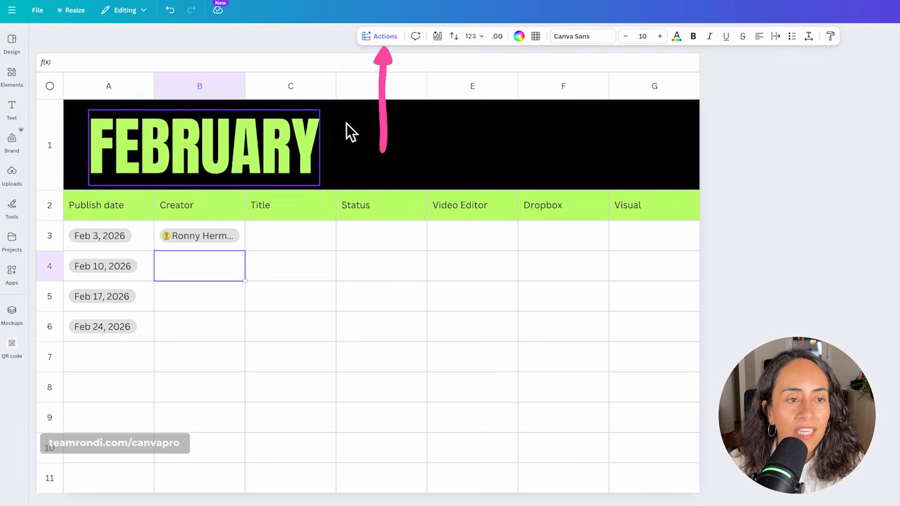
{"action": "left_click", "coordinate": [380, 36]}
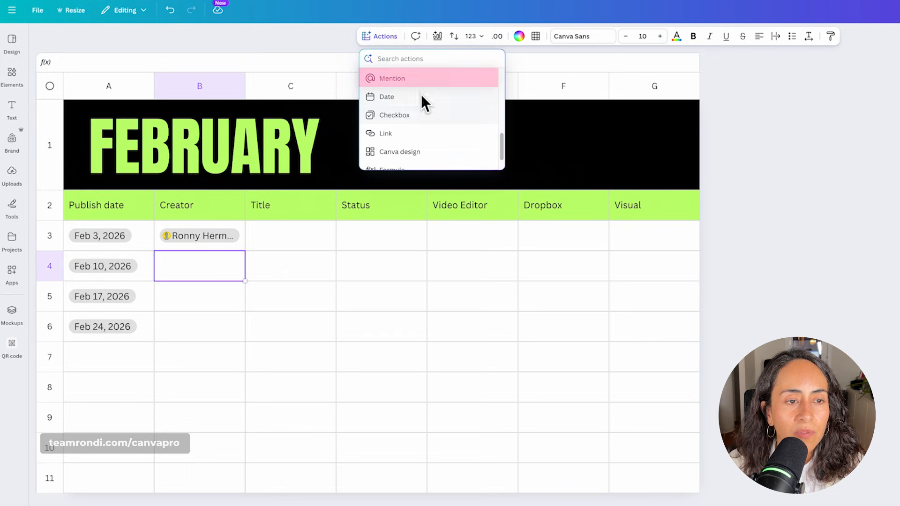
{"action": "left_click", "coordinate": [391, 78]}
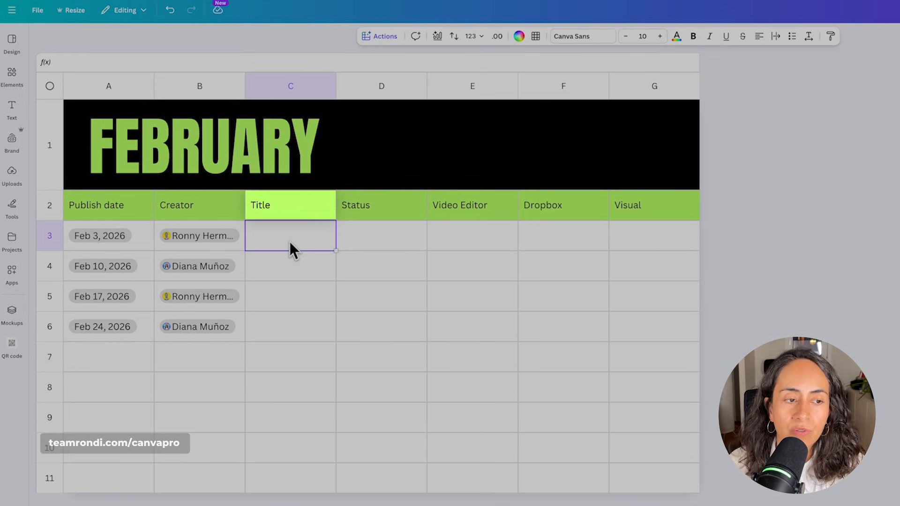
- Fill C3–C6 with Best Canva AI tools, Canva for Beginners, Top 3 Canva Apps, Content Calendar
{"action": "type", "text": "Best Canva AI tools"}
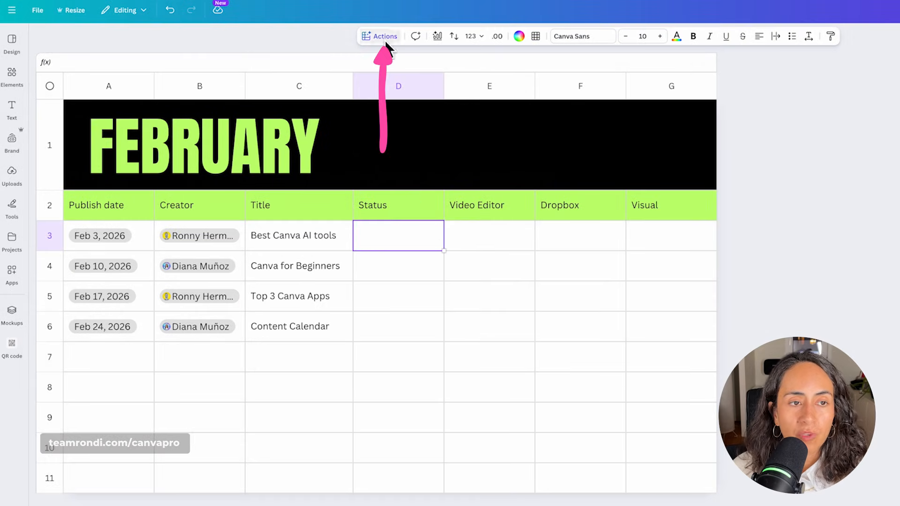
- Insert the preset Approval dropdown into Status cell D3
{"action": "left_click", "coordinate": [384, 36]}
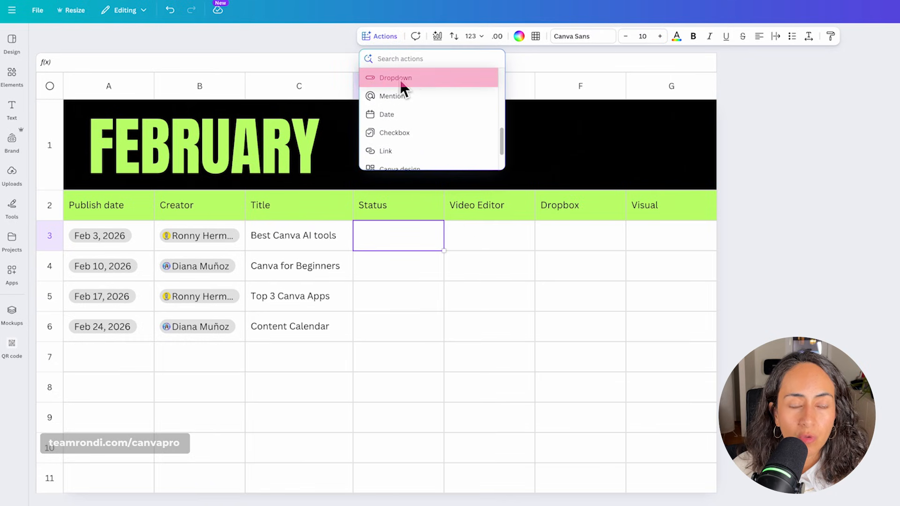
{"action": "left_click", "coordinate": [395, 77]}
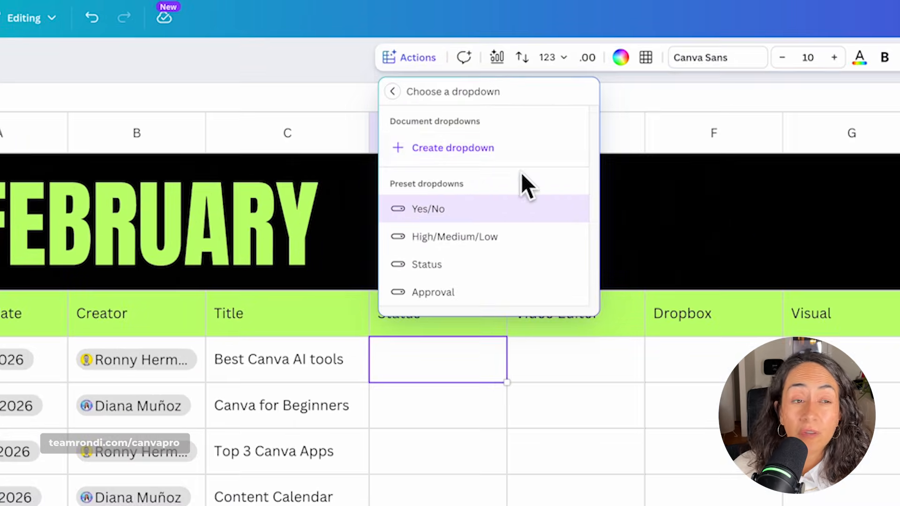
{"action": "mouse_move", "coordinate": [459, 203]}
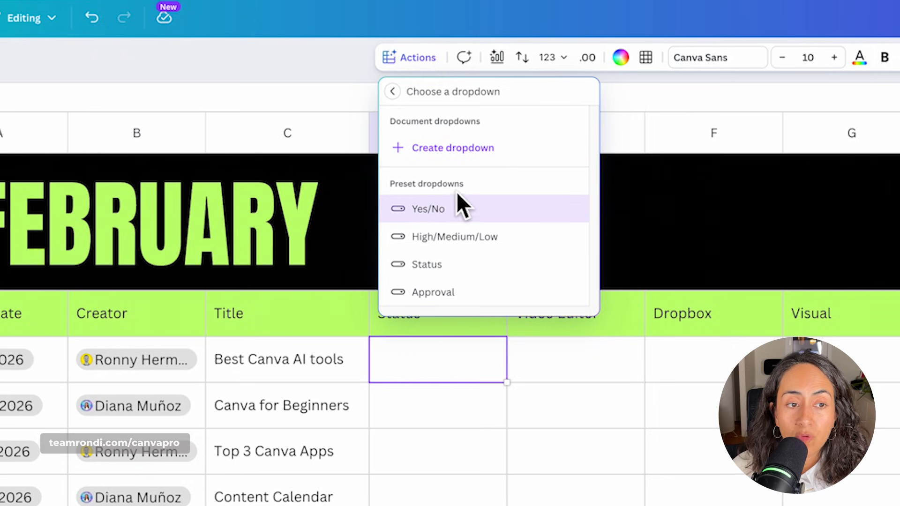
{"action": "mouse_move", "coordinate": [454, 236]}
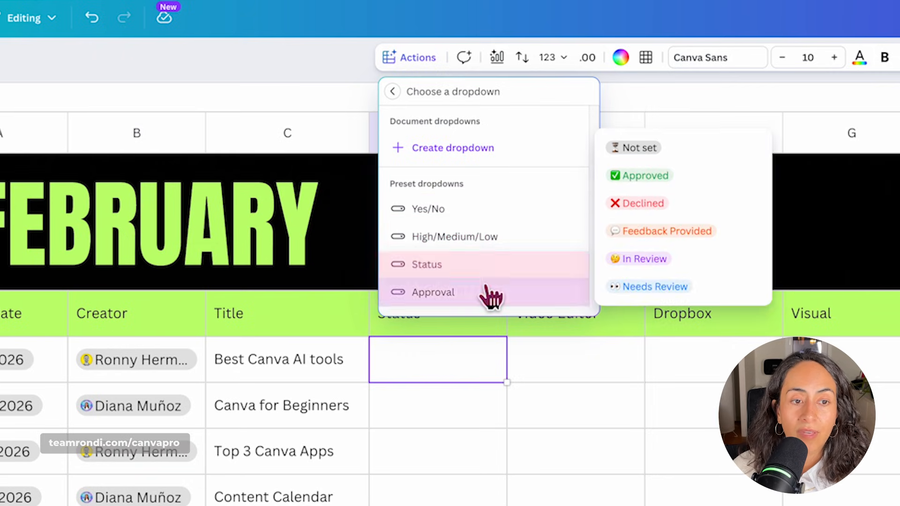
{"action": "mouse_move", "coordinate": [485, 292]}
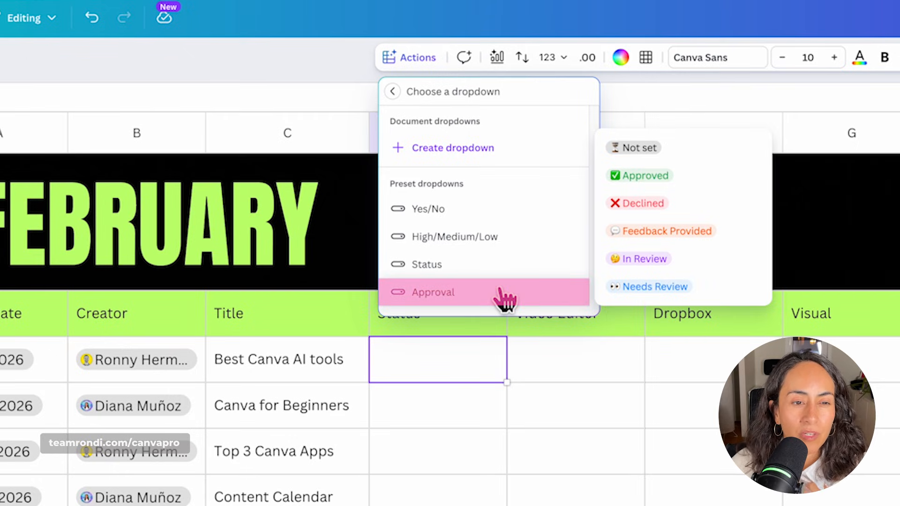
{"action": "left_click", "coordinate": [433, 292]}
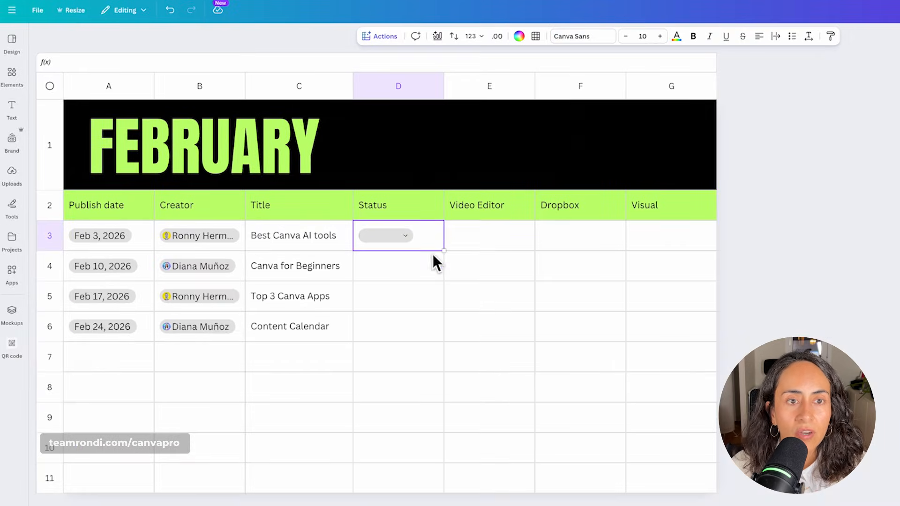
- Rename D3's dropdown options to To be filmed and Filmed, and set it to In Review
{"action": "left_click", "coordinate": [404, 235]}
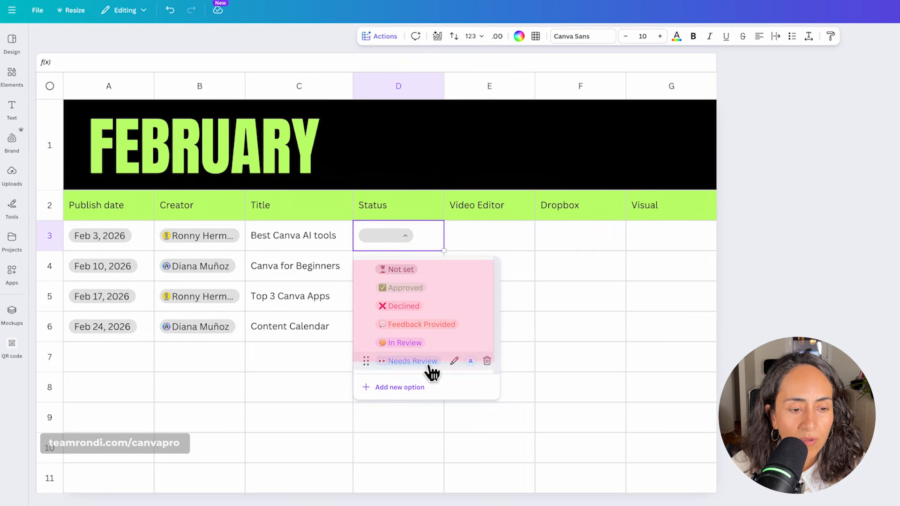
{"action": "mouse_move", "coordinate": [445, 279]}
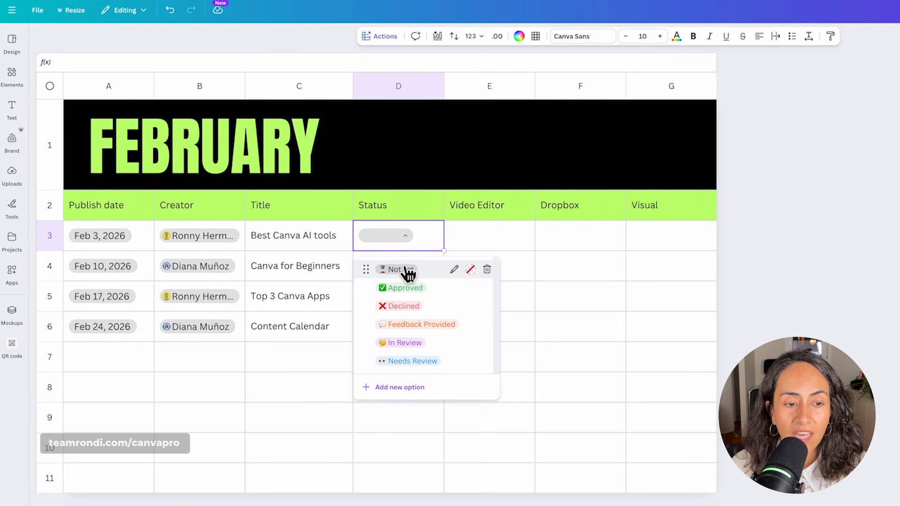
{"action": "mouse_move", "coordinate": [455, 278]}
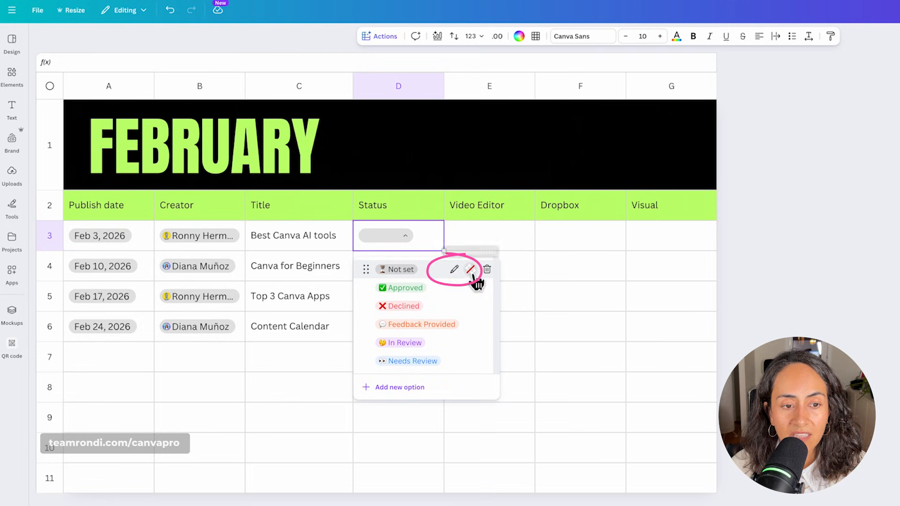
{"action": "mouse_move", "coordinate": [470, 271]}
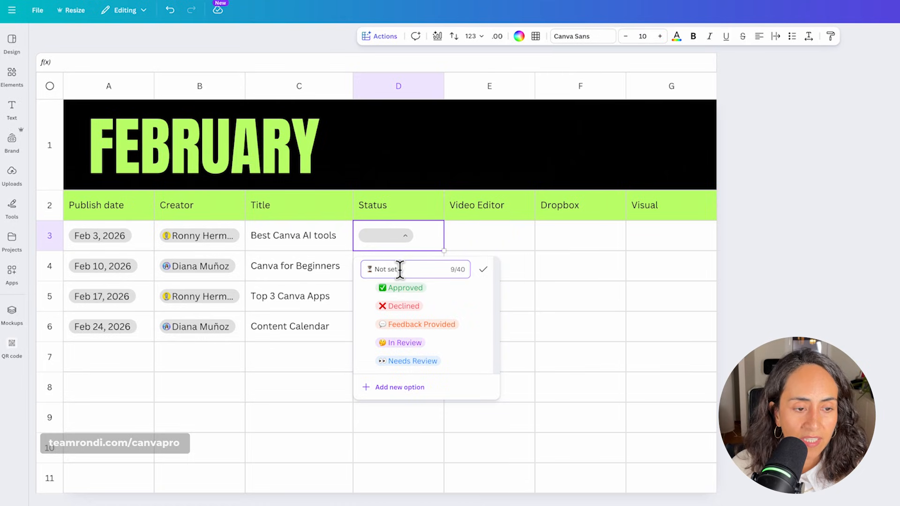
{"action": "type", "text": "To be"}
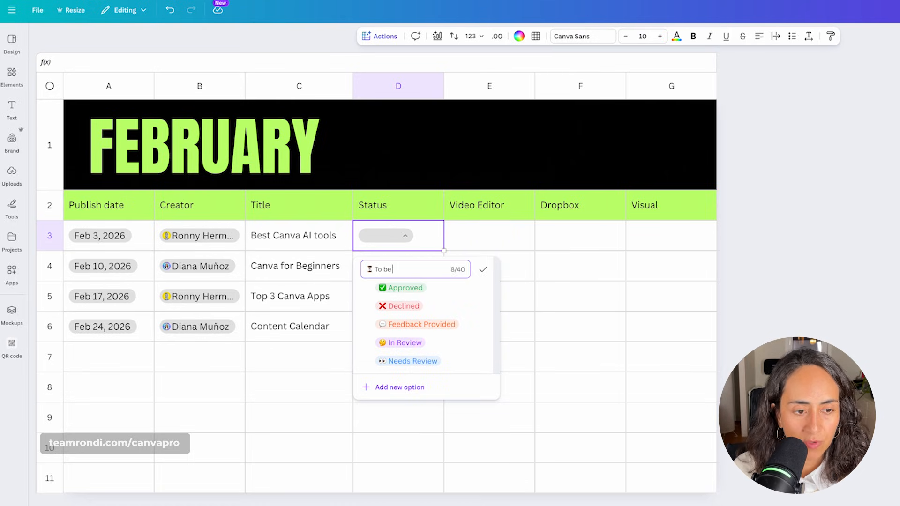
{"action": "type", "text": "filmed"}
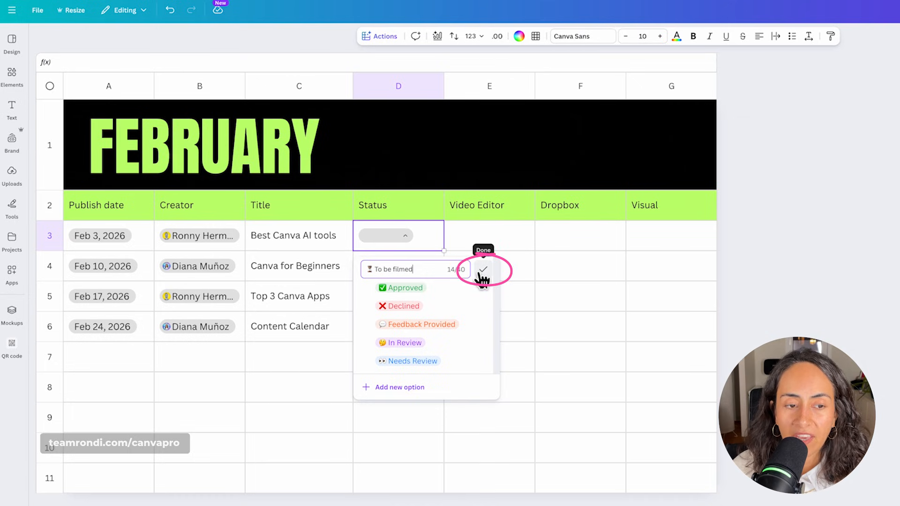
{"action": "left_click", "coordinate": [483, 270]}
{"action": "type", "text": "👀 Filmed"}
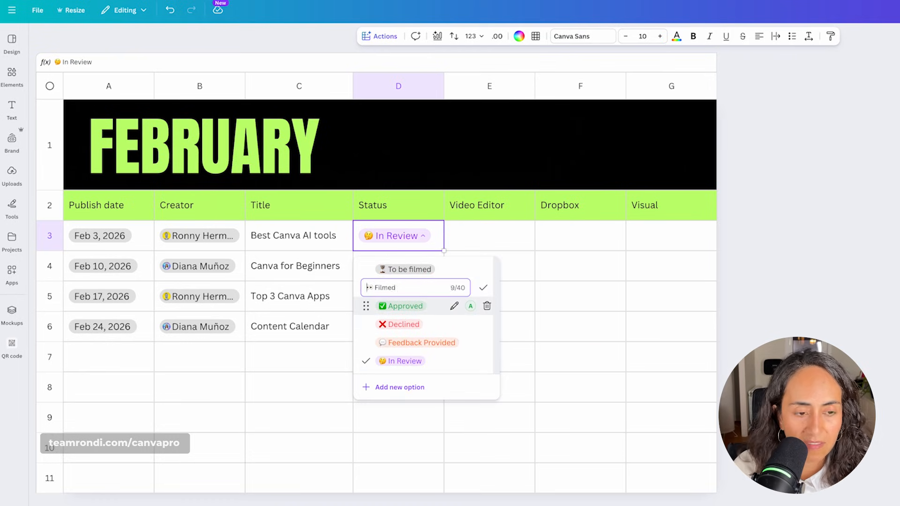
{"action": "left_click", "coordinate": [369, 287]}
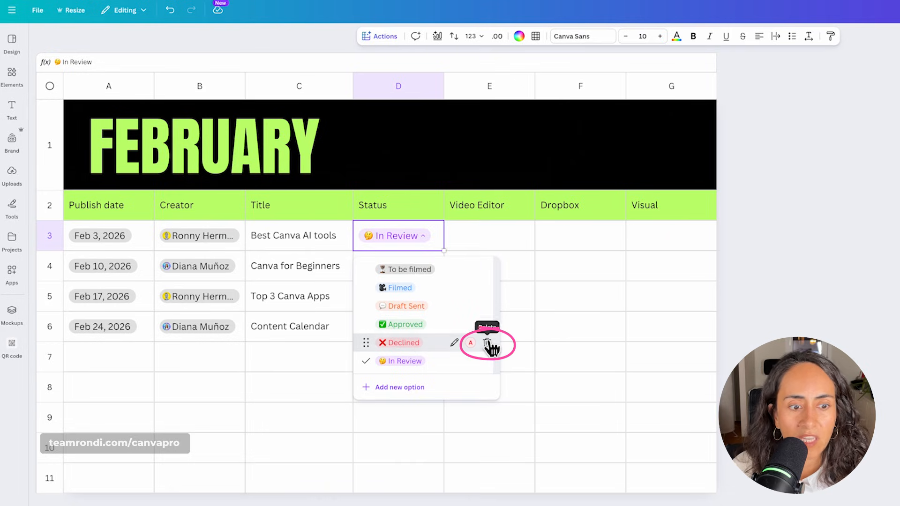
{"action": "left_click", "coordinate": [486, 342]}
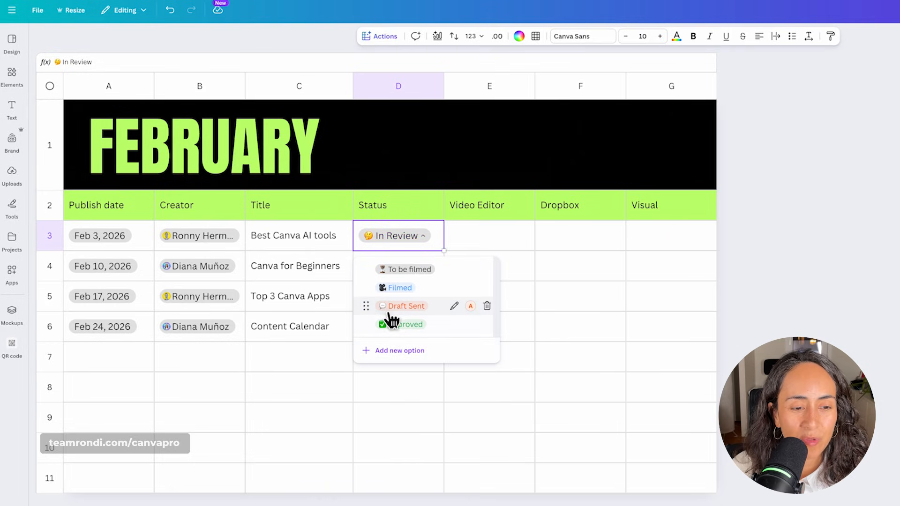
{"action": "mouse_move", "coordinate": [445, 314]}
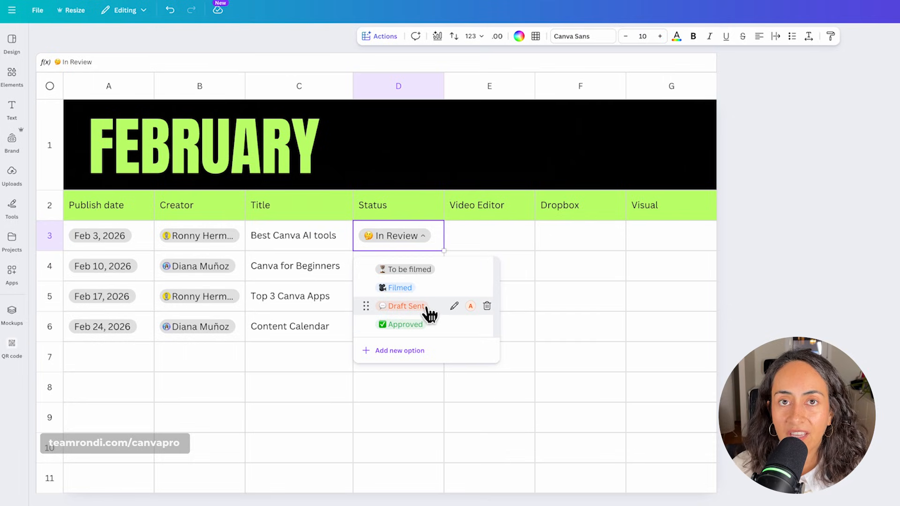
{"action": "left_click", "coordinate": [580, 296]}
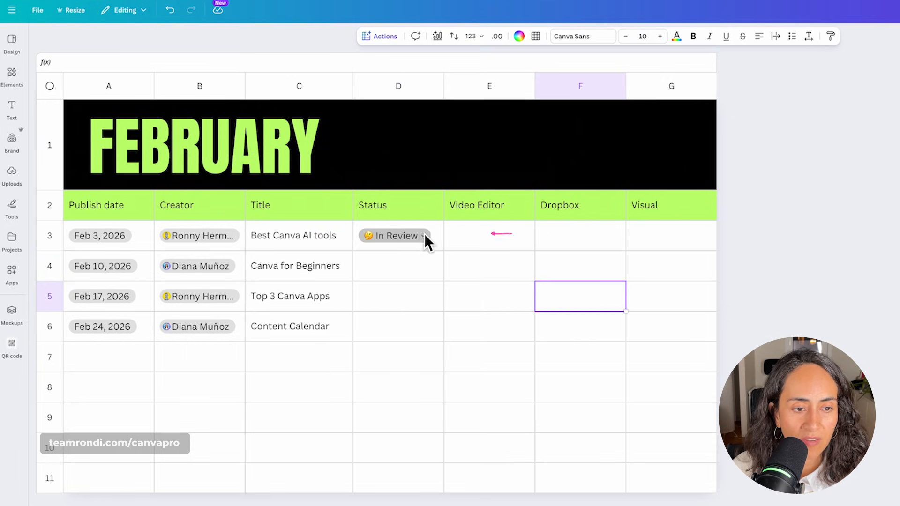
- Try Filmed and Draft Sent in D3, then fill To be filmed down to row 6
{"action": "left_click", "coordinate": [394, 235]}
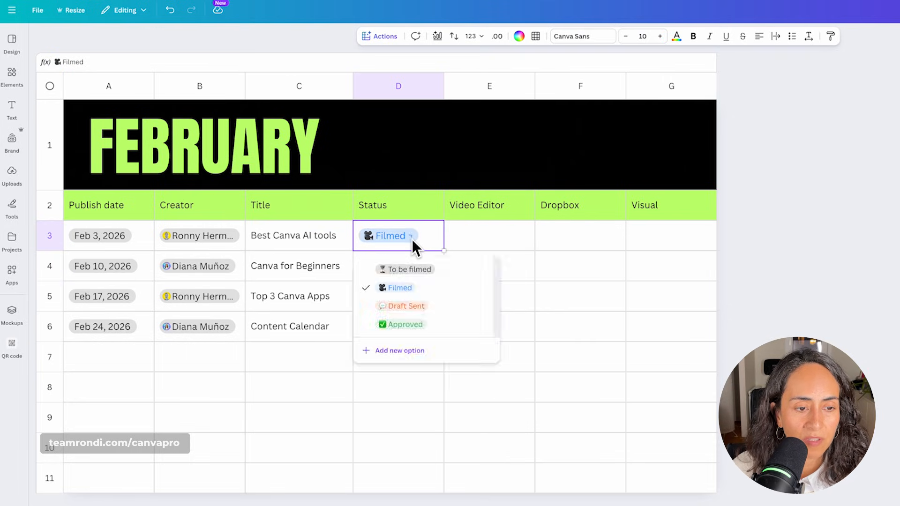
{"action": "left_click", "coordinate": [404, 306]}
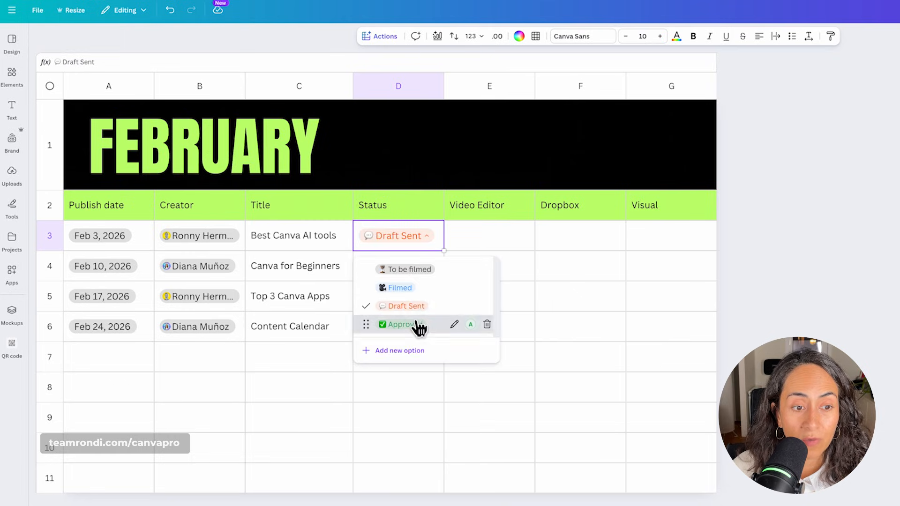
{"action": "left_click", "coordinate": [404, 269]}
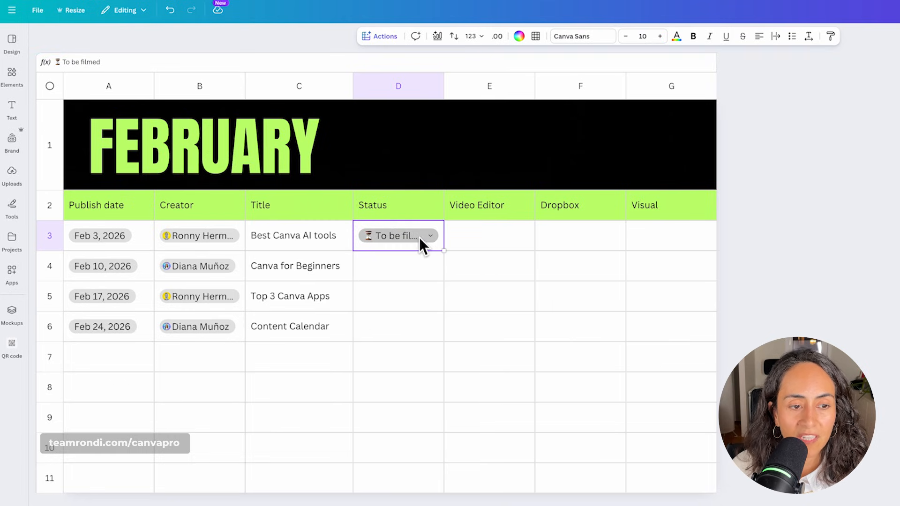
{"action": "left_click", "coordinate": [398, 235]}
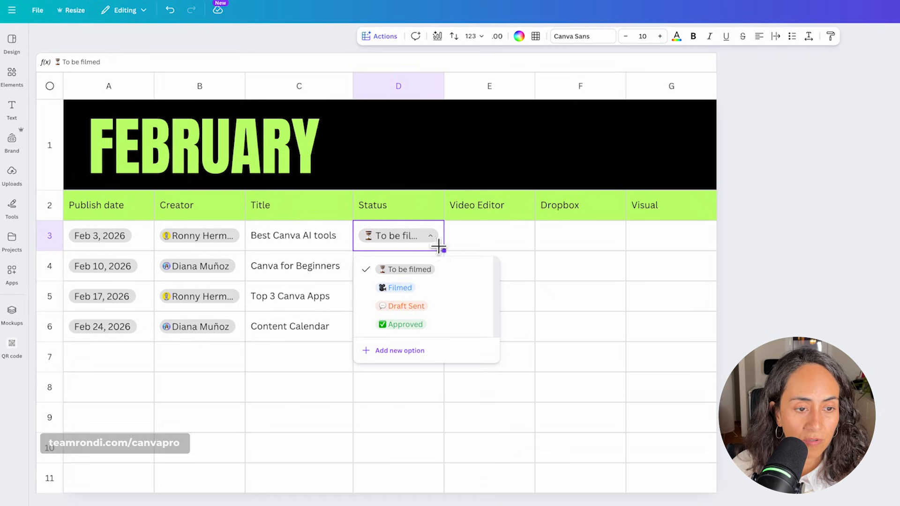
{"action": "left_click", "coordinate": [463, 273]}
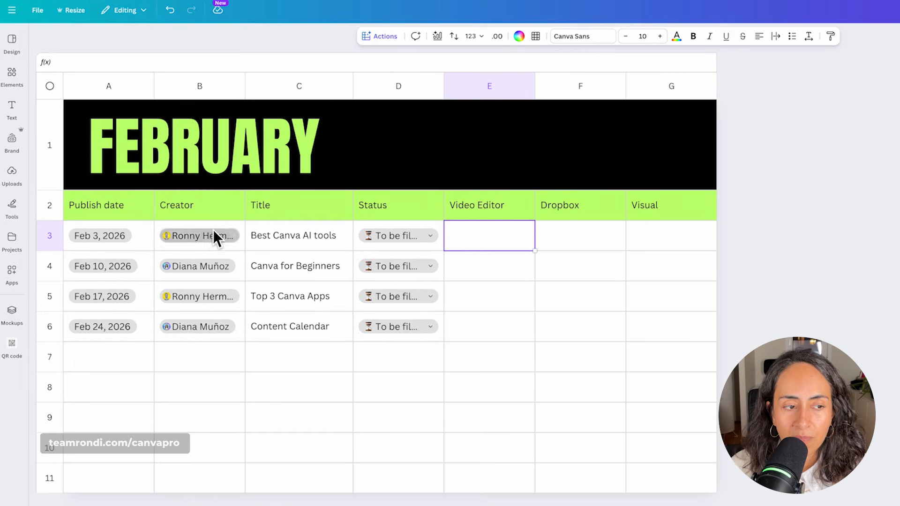
- Add an E3:E6 editor dropdown with the options renamed to Maca, Estefi and Luli
{"action": "left_click_drag", "start_coordinate": [200, 235], "coordinate": [200, 327]}
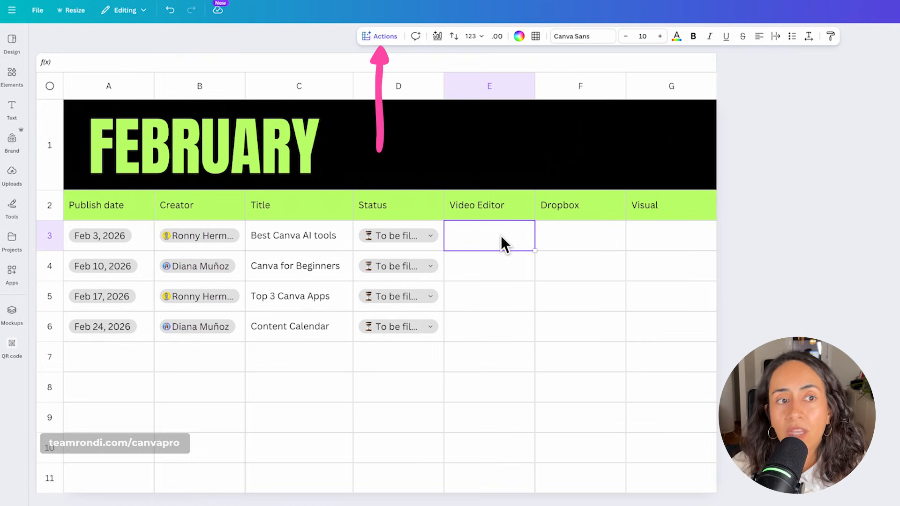
{"action": "left_click", "coordinate": [379, 36]}
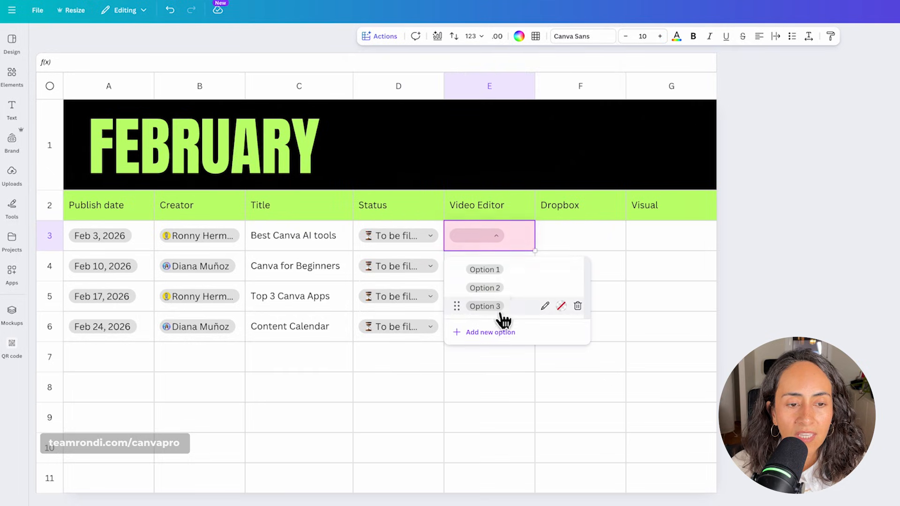
{"action": "left_click", "coordinate": [483, 269]}
{"action": "type", "text": "M"}
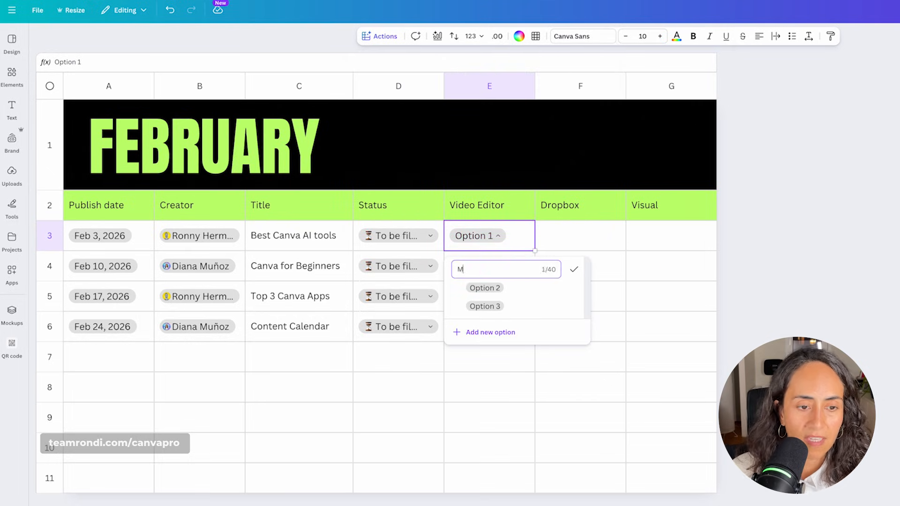
{"action": "type", "text": "aca"}
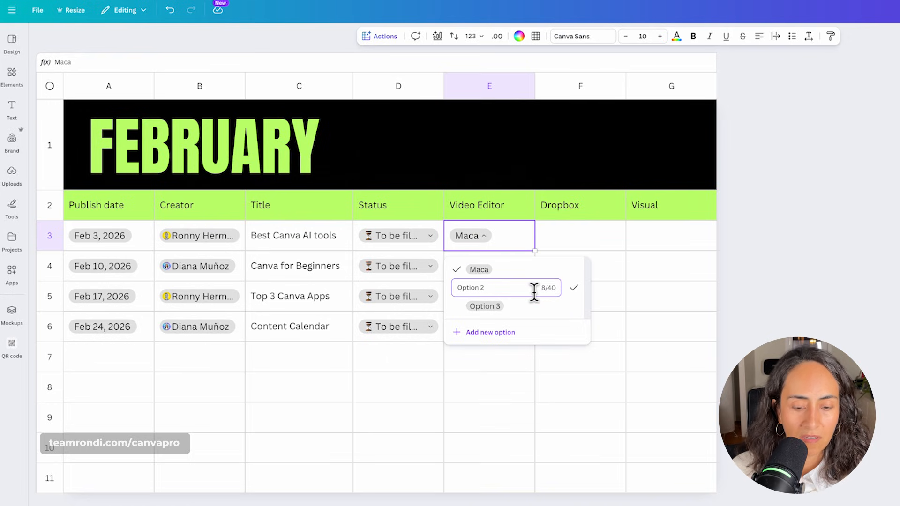
{"action": "type", "text": "Ested"}
{"action": "left_click", "coordinate": [485, 306]}
{"action": "type", "text": "Luli"}
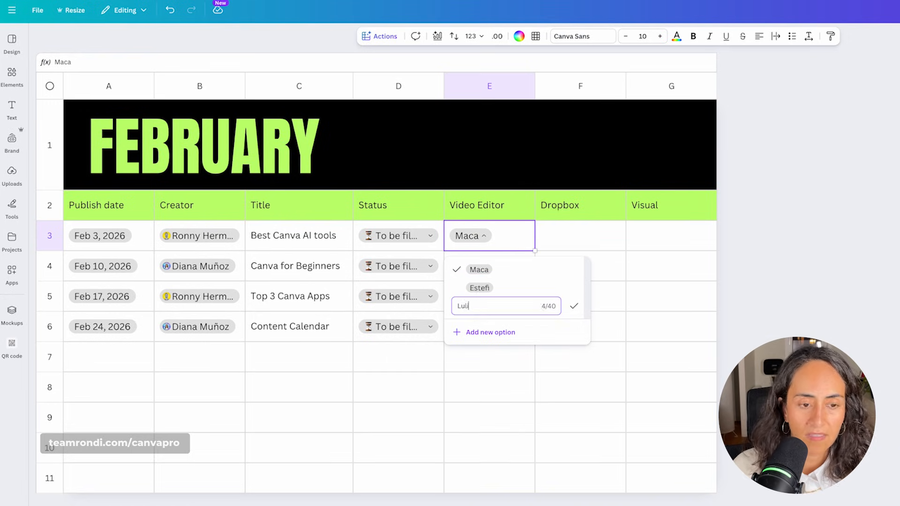
{"action": "left_click", "coordinate": [670, 265]}
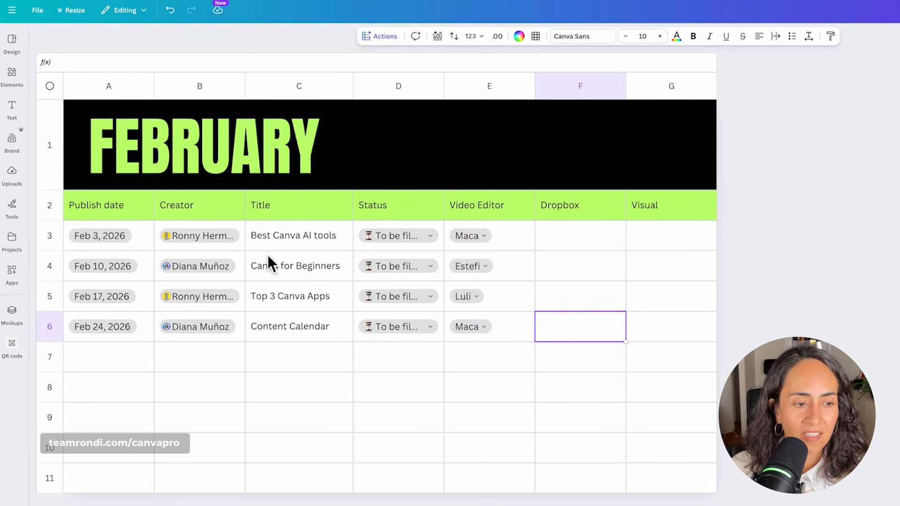
- Insert a link chip into F3 and fill it down to F6
{"action": "left_click", "coordinate": [579, 235]}
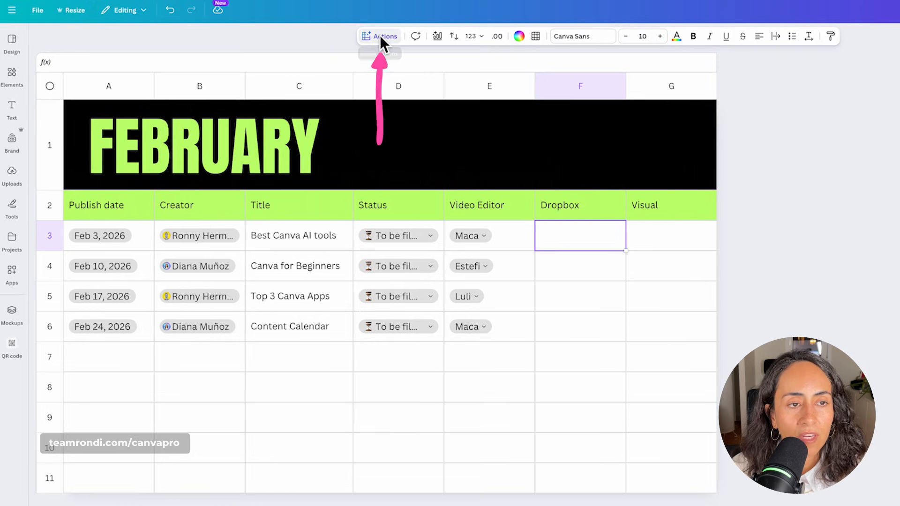
{"action": "left_click", "coordinate": [383, 35]}
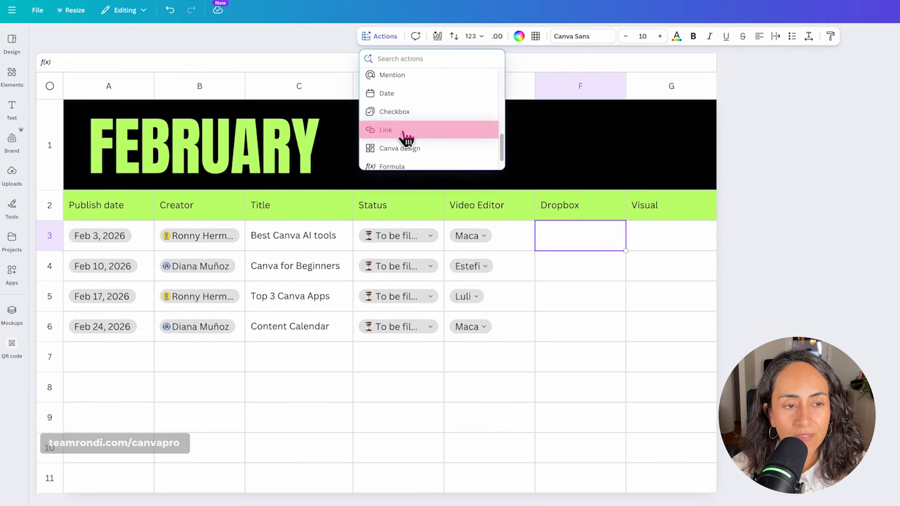
{"action": "left_click", "coordinate": [385, 130]}
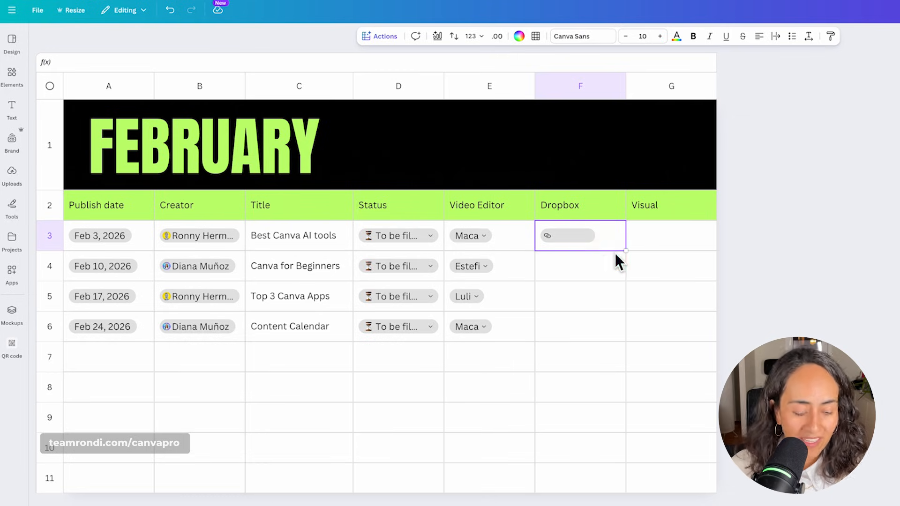
{"action": "left_click_drag", "start_coordinate": [580, 236], "coordinate": [580, 326]}
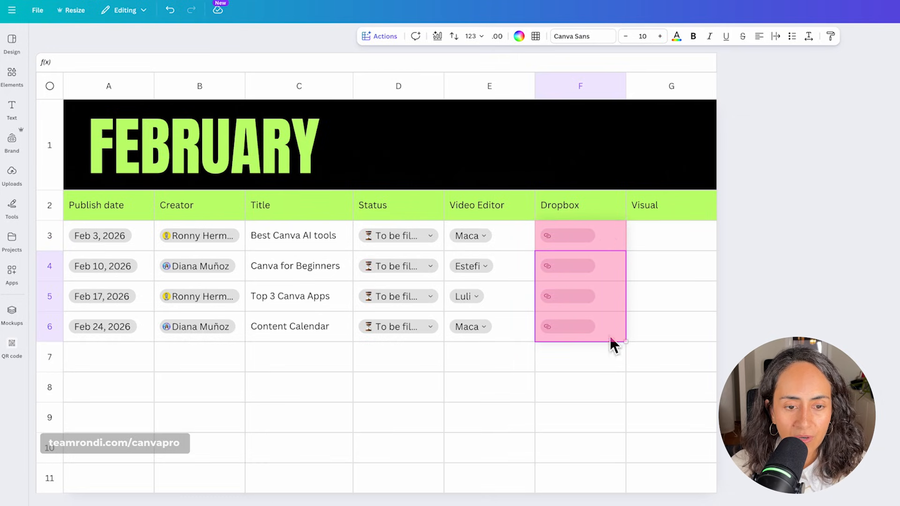
{"action": "left_click", "coordinate": [671, 327]}
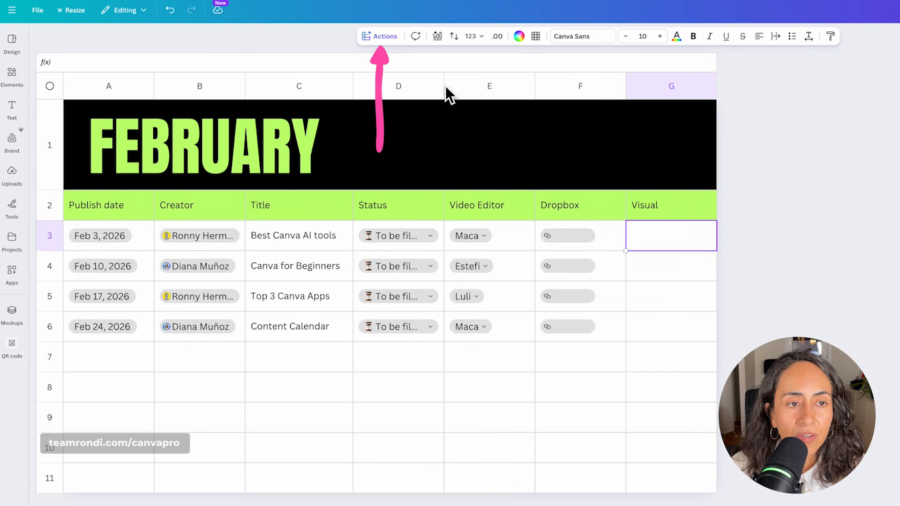
- Search 'vision board' and link the Phone Wallpaper Vision Board design into G3
{"action": "left_click", "coordinate": [379, 36]}
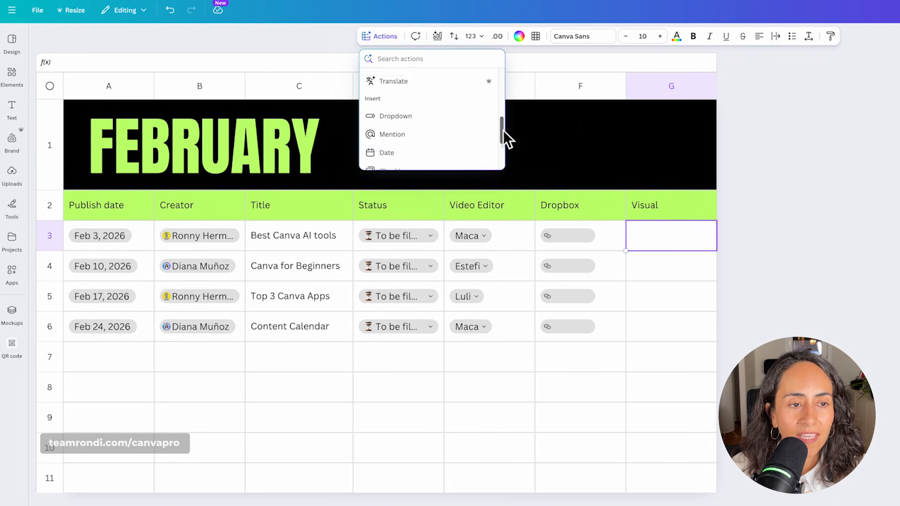
{"action": "scroll", "scroll_direction": "down", "scroll_amount": 3}
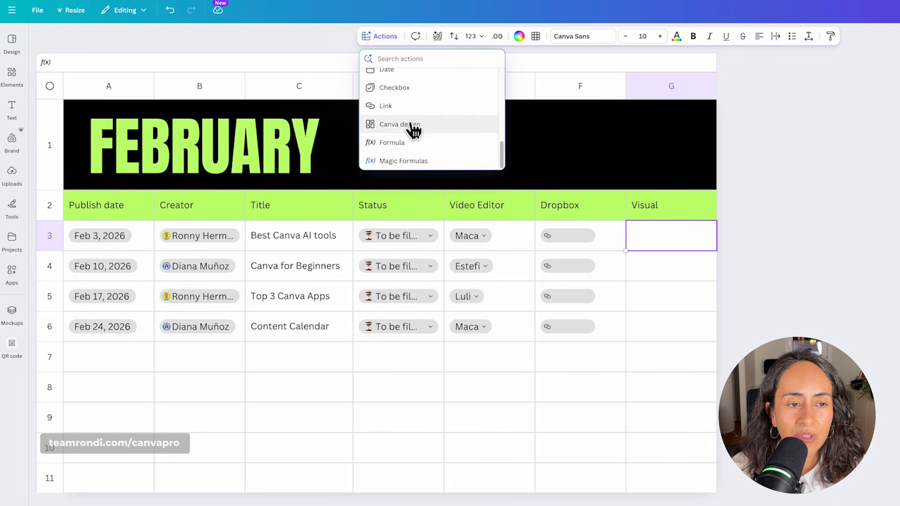
{"action": "left_click", "coordinate": [401, 125]}
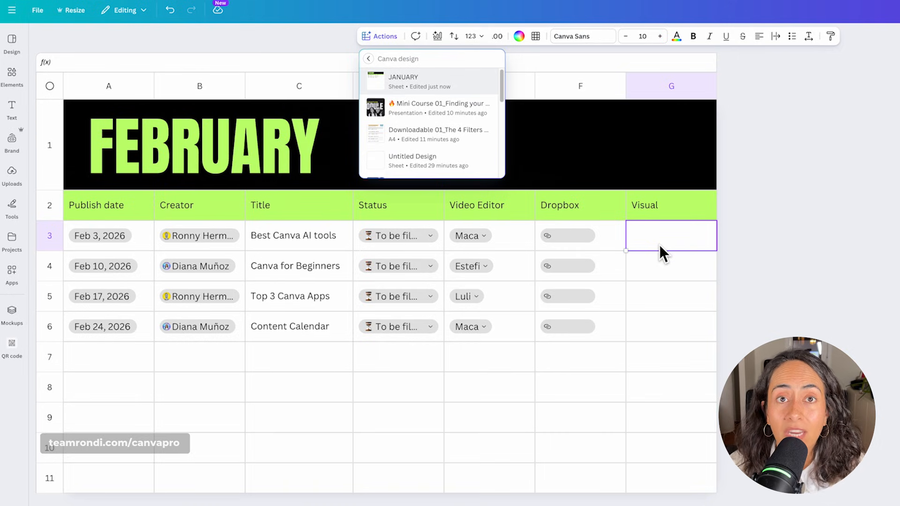
{"action": "mouse_move", "coordinate": [651, 287]}
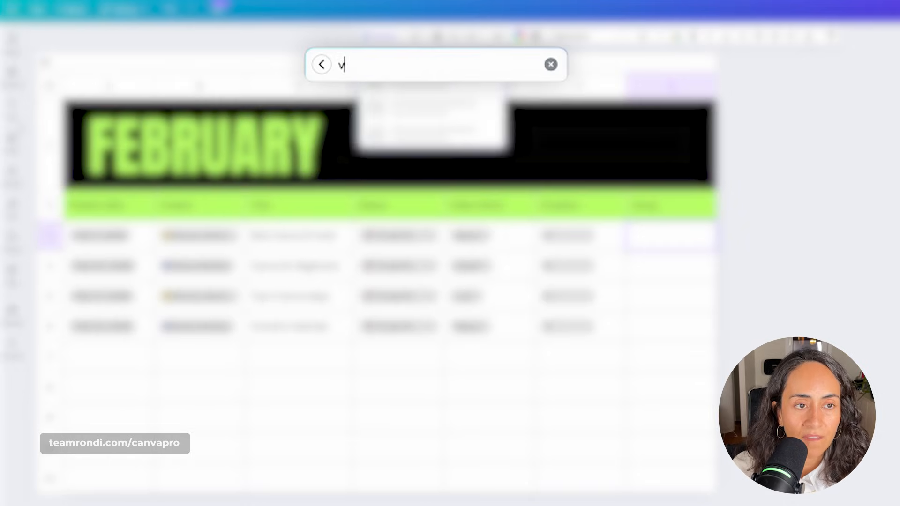
{"action": "type", "text": "vision board"}
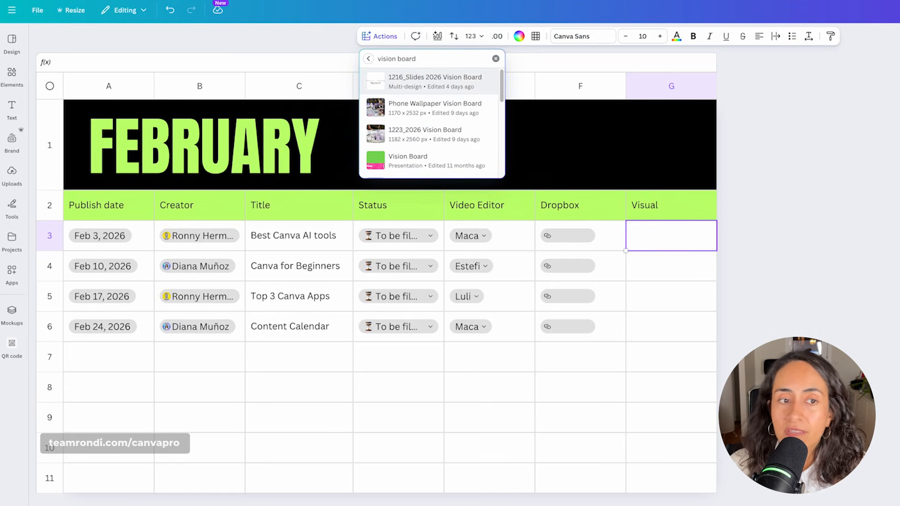
{"action": "mouse_move", "coordinate": [435, 108]}
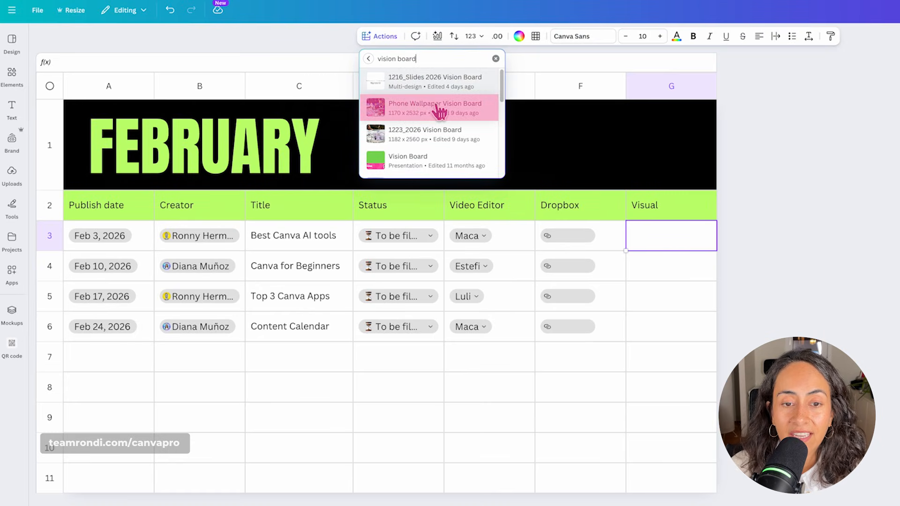
{"action": "left_click", "coordinate": [434, 107]}
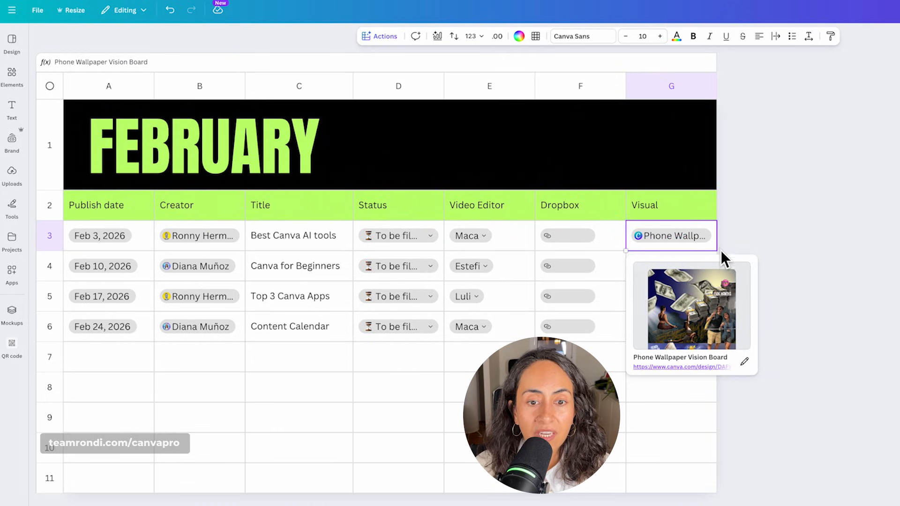
- Dismiss the preview card, then reselect G3 to show the design preview
{"action": "left_click", "coordinate": [670, 417]}
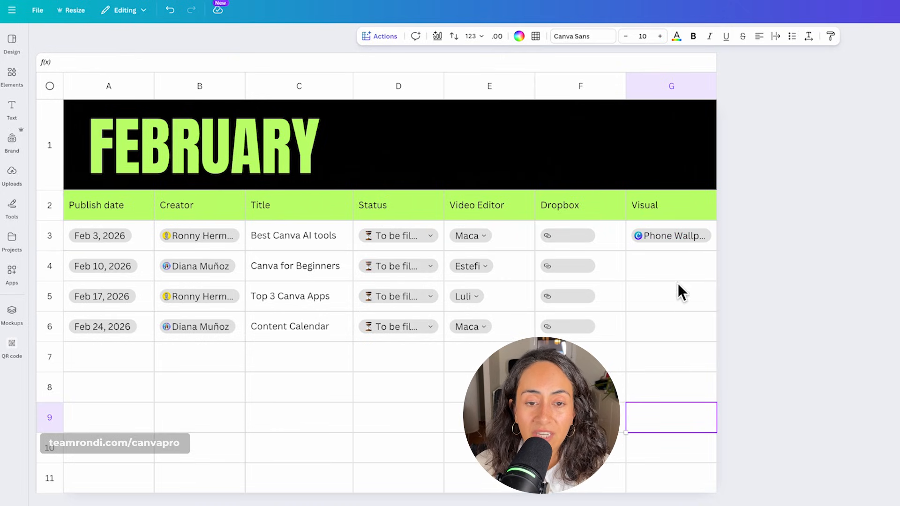
{"action": "left_click", "coordinate": [669, 235]}
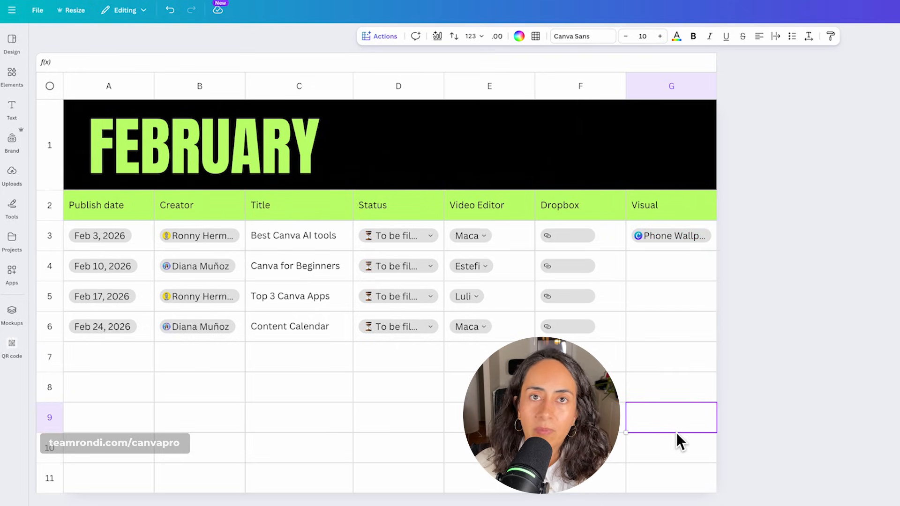
{"action": "left_click", "coordinate": [670, 235]}
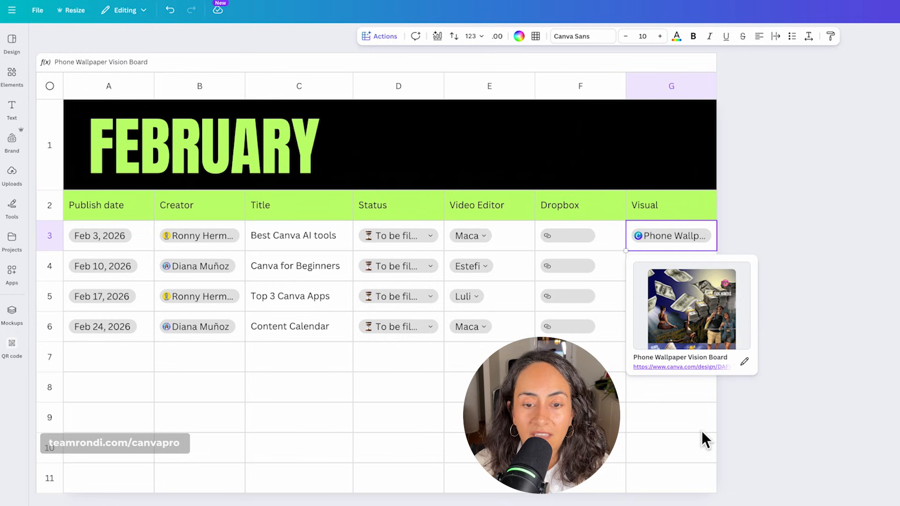
{"action": "mouse_move", "coordinate": [680, 405]}
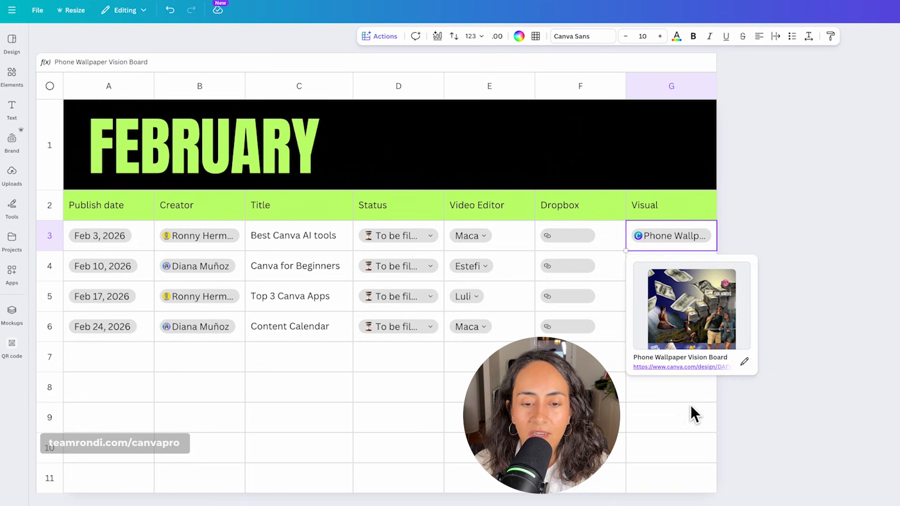
- Bold the header row and colour the Maca editor option purple
{"action": "left_click", "coordinate": [488, 417]}
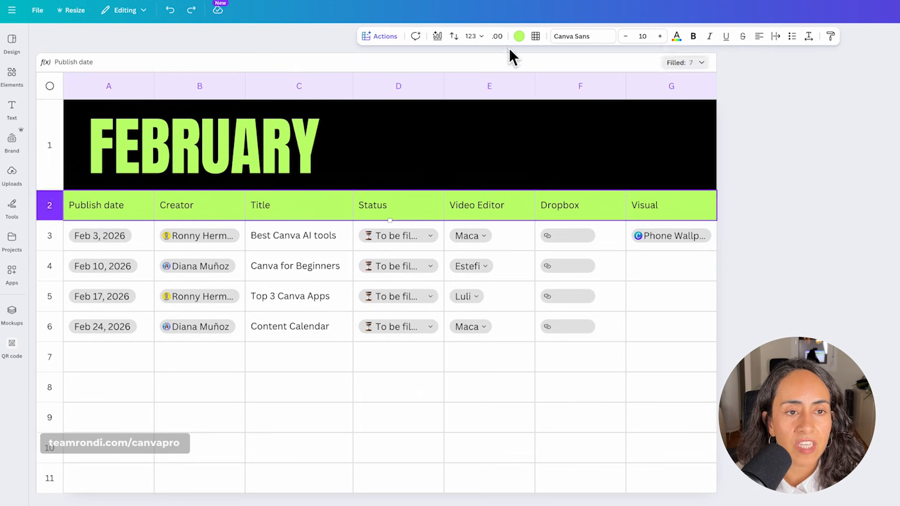
{"action": "left_click", "coordinate": [580, 386]}
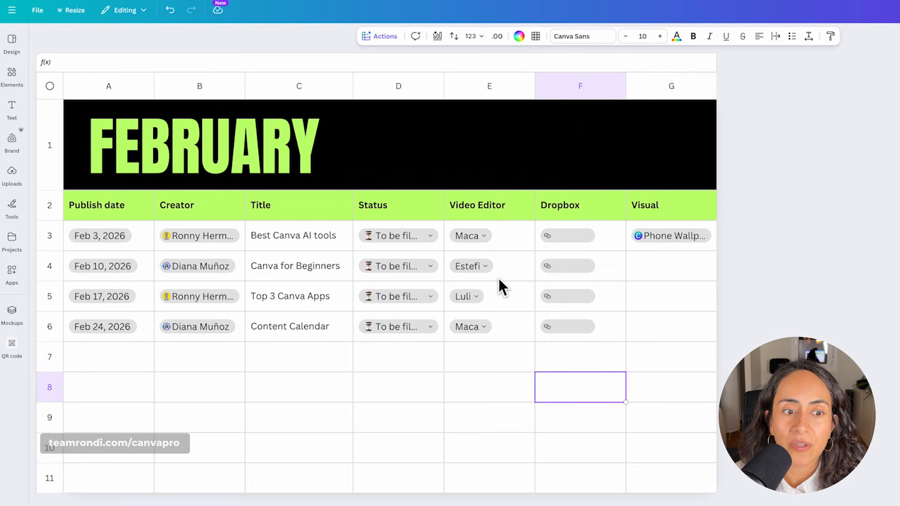
{"action": "left_click", "coordinate": [488, 235]}
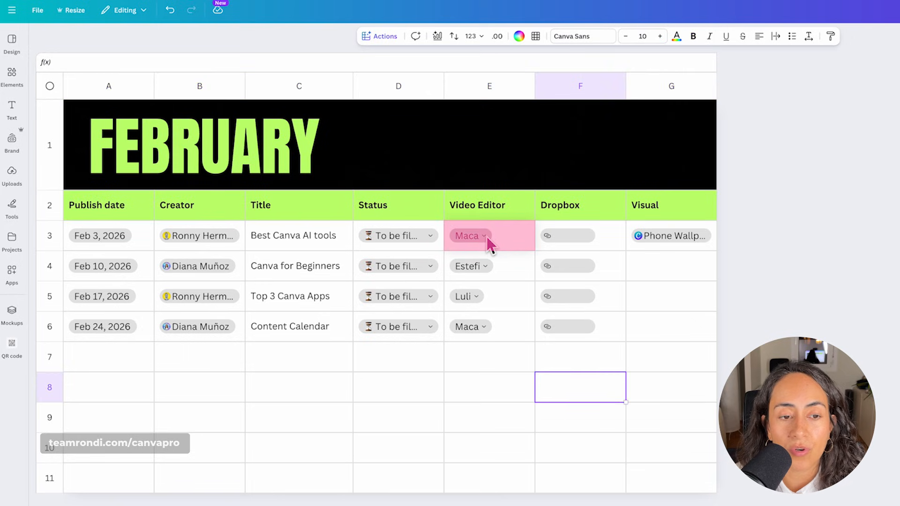
{"action": "left_click", "coordinate": [470, 236]}
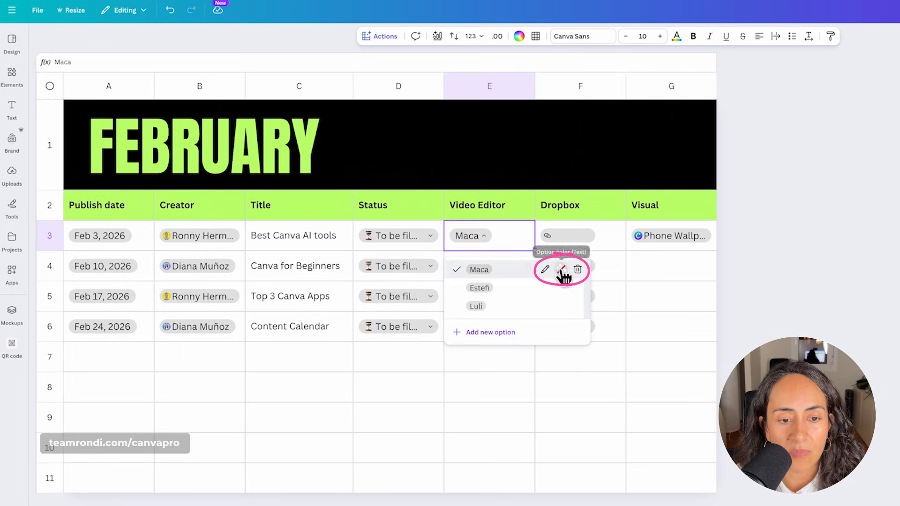
{"action": "left_click", "coordinate": [544, 270]}
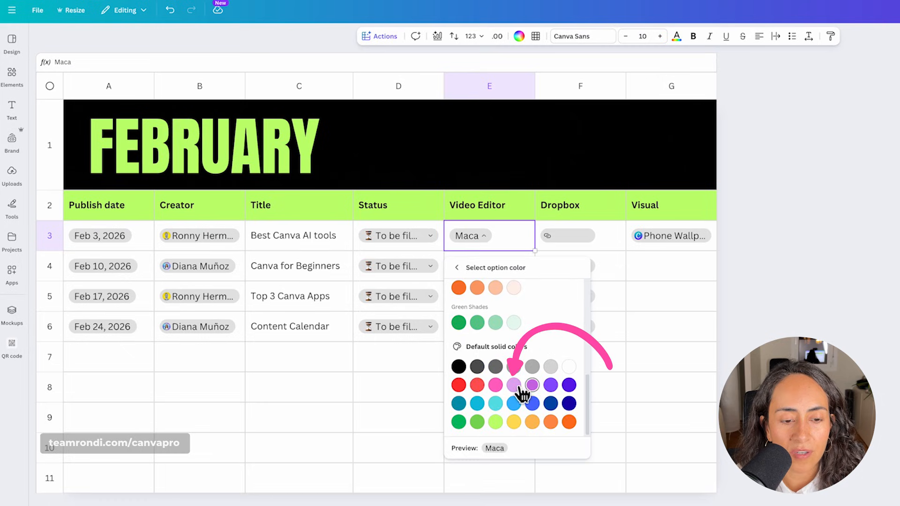
{"action": "left_click", "coordinate": [531, 385]}
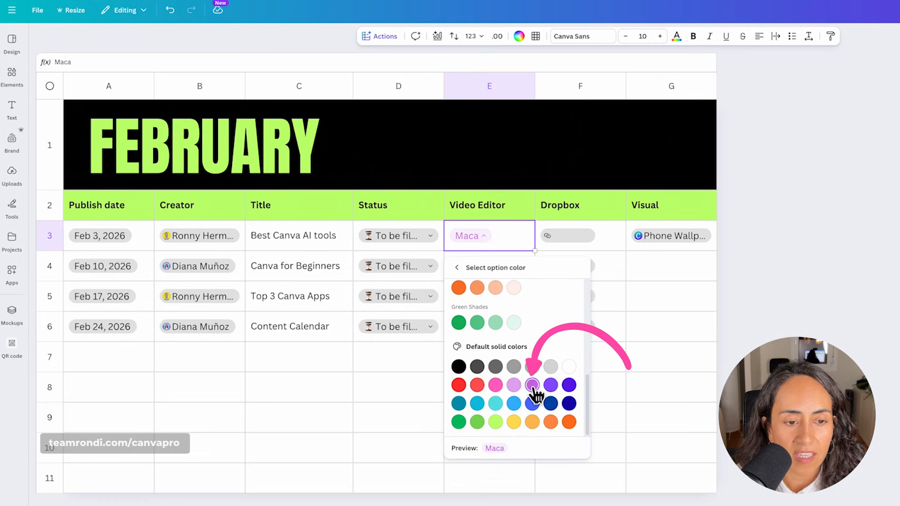
{"action": "left_click", "coordinate": [531, 385]}
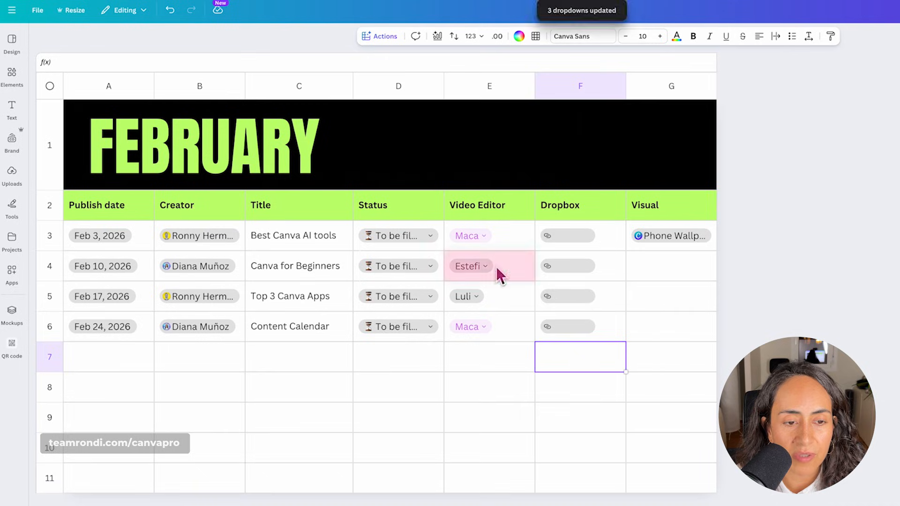
- Colour the Estefi and Luli options, and set row 4's status to Filmed
{"action": "left_click", "coordinate": [470, 266]}
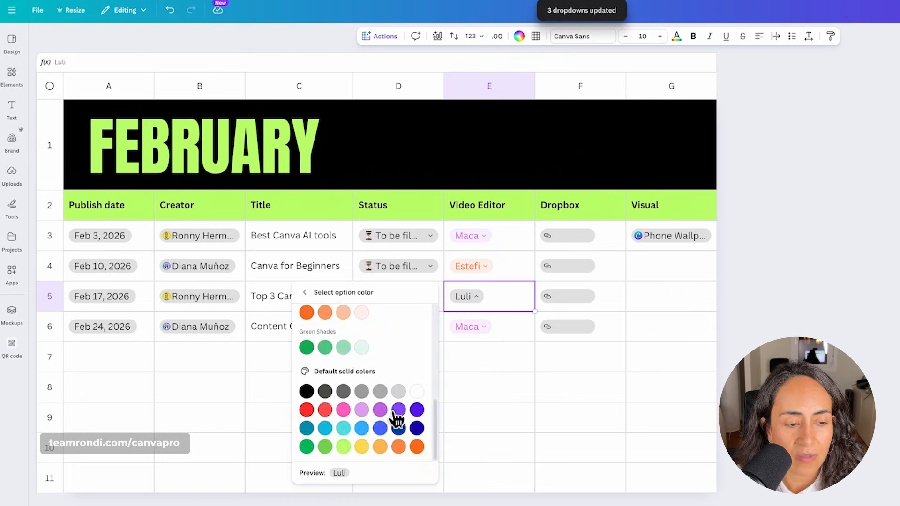
{"action": "left_click", "coordinate": [324, 427]}
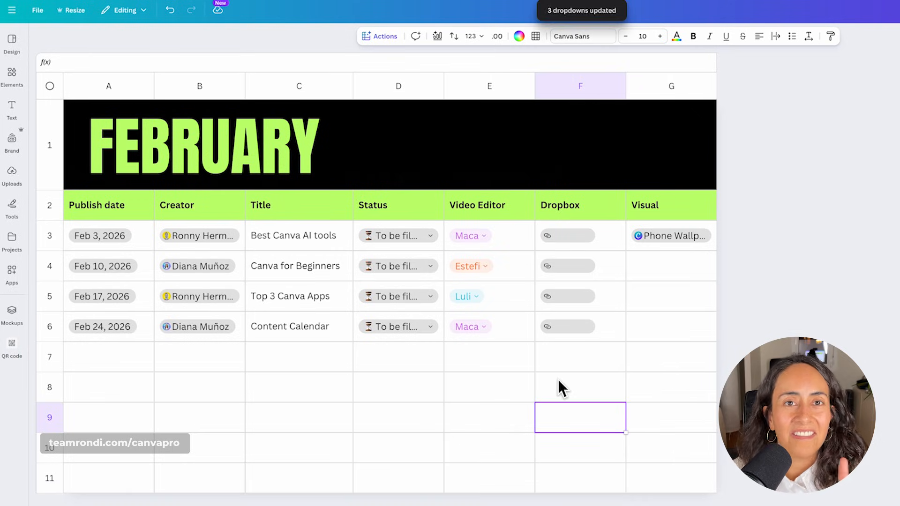
{"action": "mouse_move", "coordinate": [497, 395]}
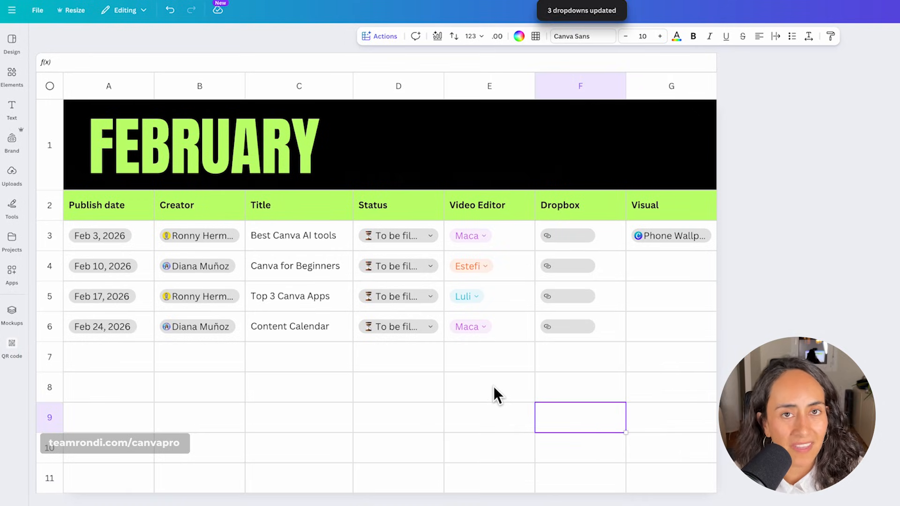
{"action": "left_click", "coordinate": [399, 265]}
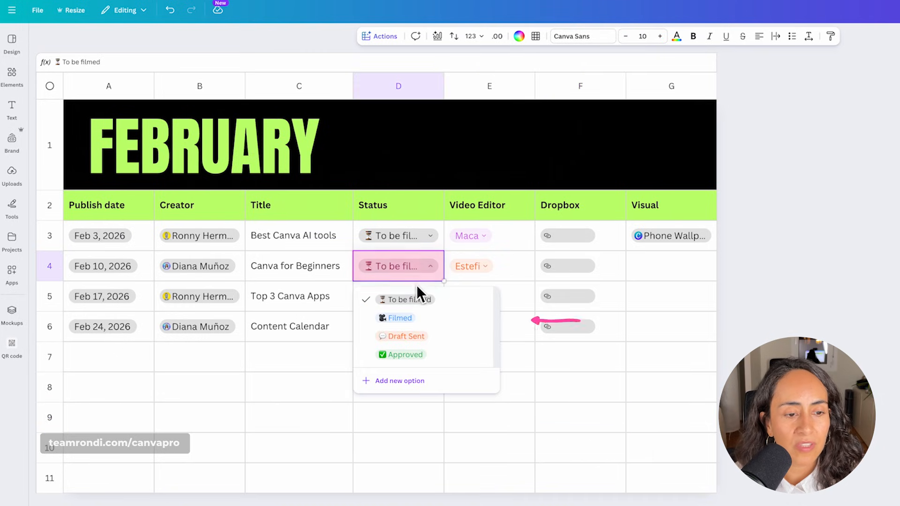
{"action": "left_click", "coordinate": [398, 317]}
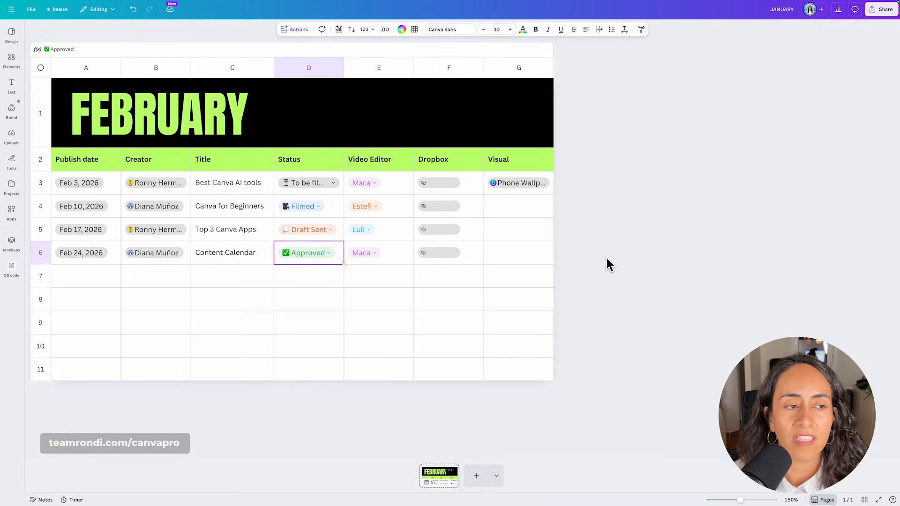
- Browse Elements > Graphics, scroll to the rocket illustrations and add a rocket
{"action": "left_click", "coordinate": [11, 60]}
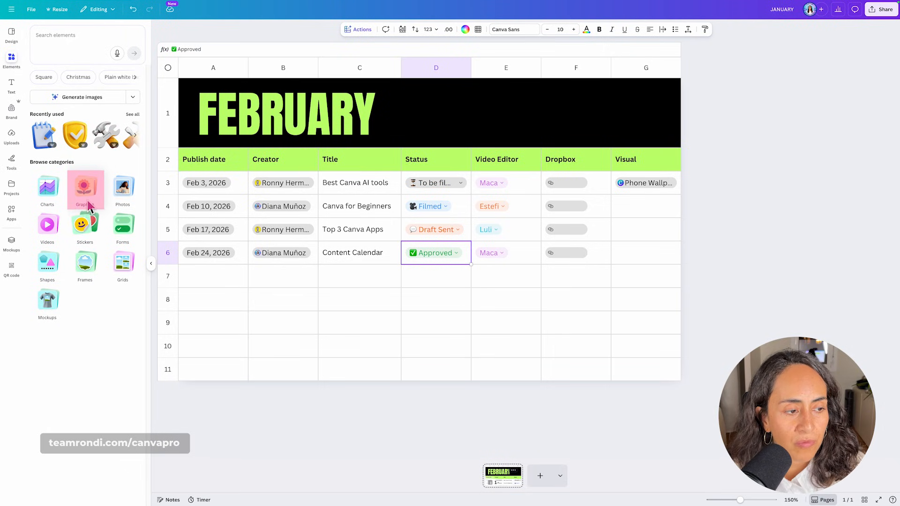
{"action": "left_click", "coordinate": [85, 189]}
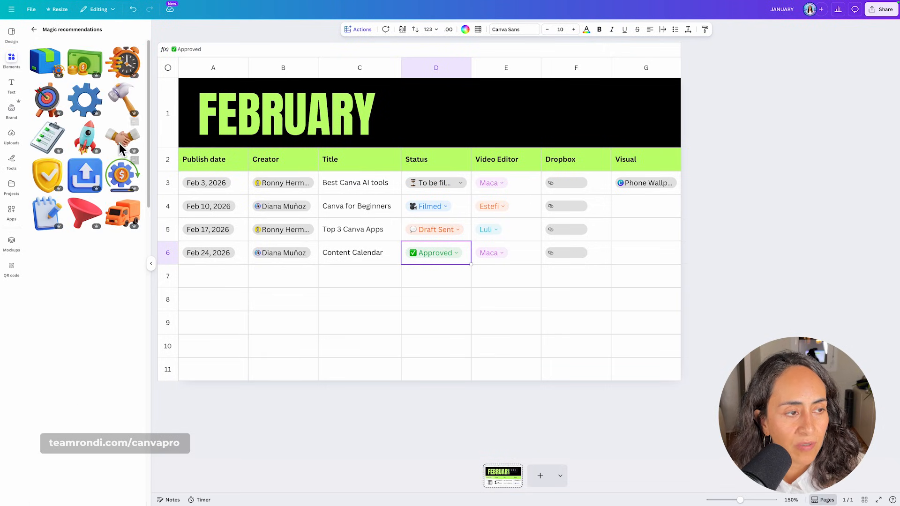
{"action": "scroll", "scroll_direction": "down", "scroll_amount": 3}
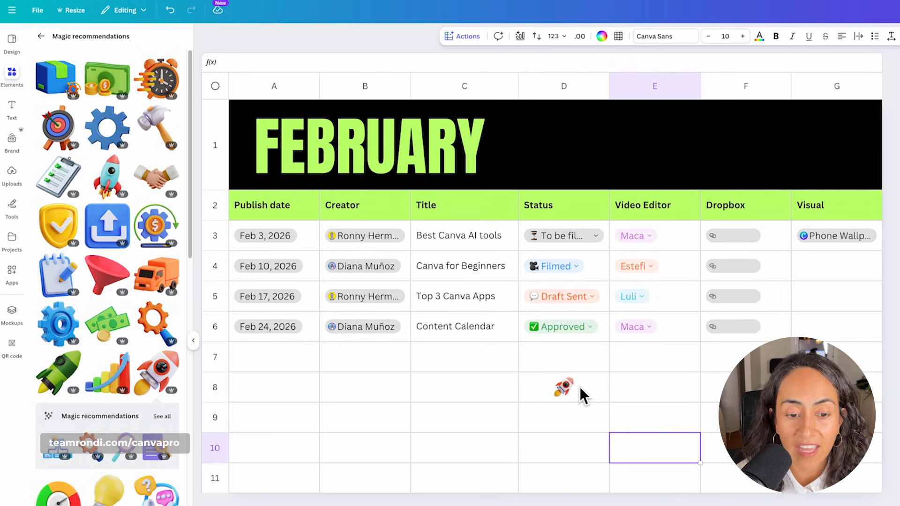
{"action": "left_click", "coordinate": [565, 388]}
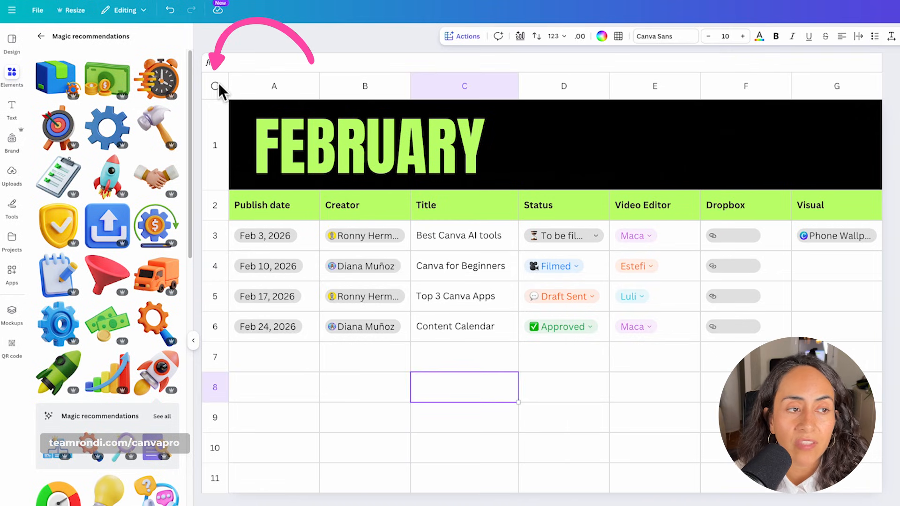
- Select the table, then drag the rocket into the header's right end and select it
{"action": "left_click", "coordinate": [215, 87]}
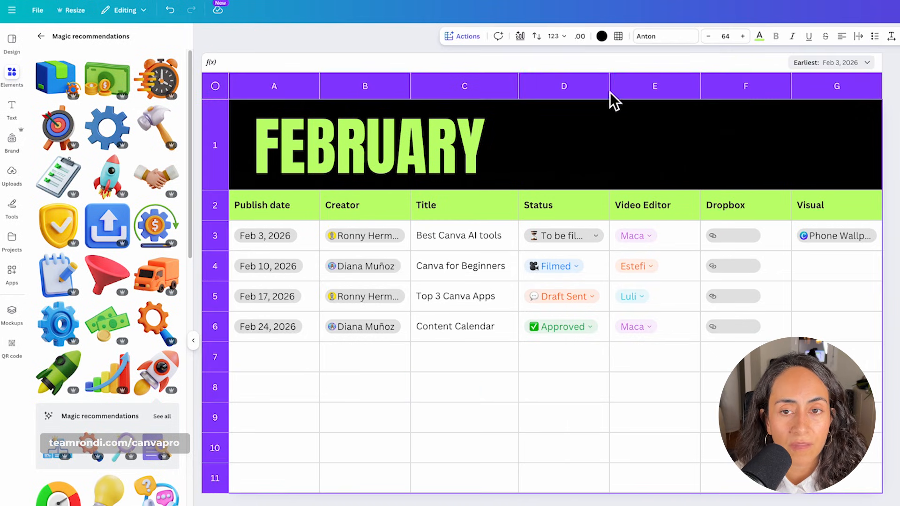
{"action": "mouse_move", "coordinate": [399, 414]}
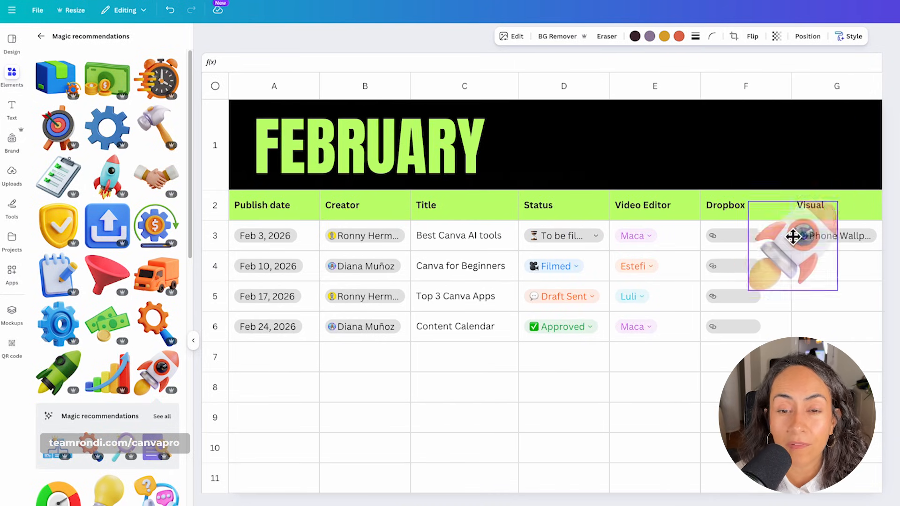
{"action": "left_click_drag", "start_coordinate": [792, 237], "coordinate": [811, 145]}
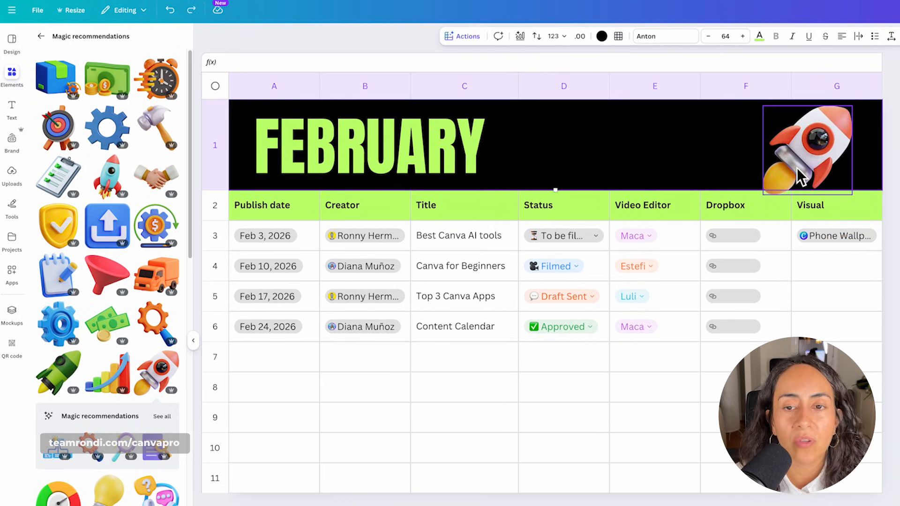
{"action": "left_click", "coordinate": [806, 146]}
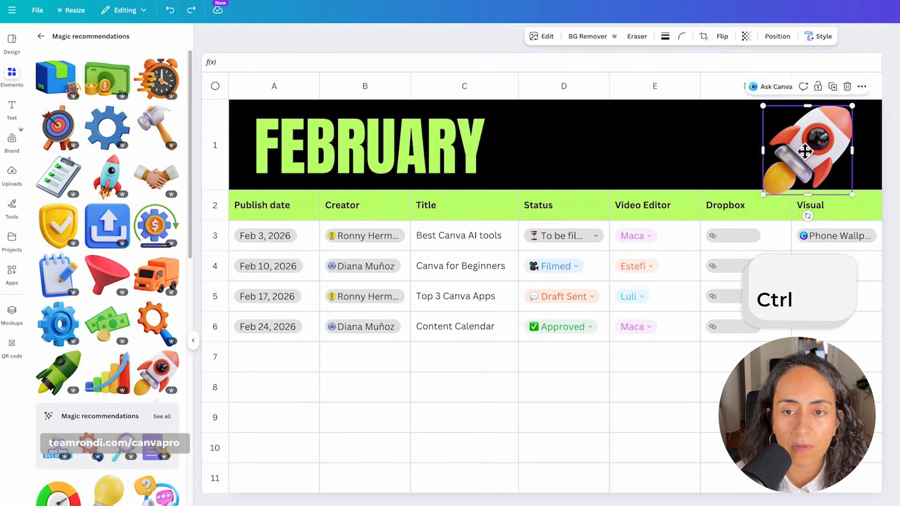